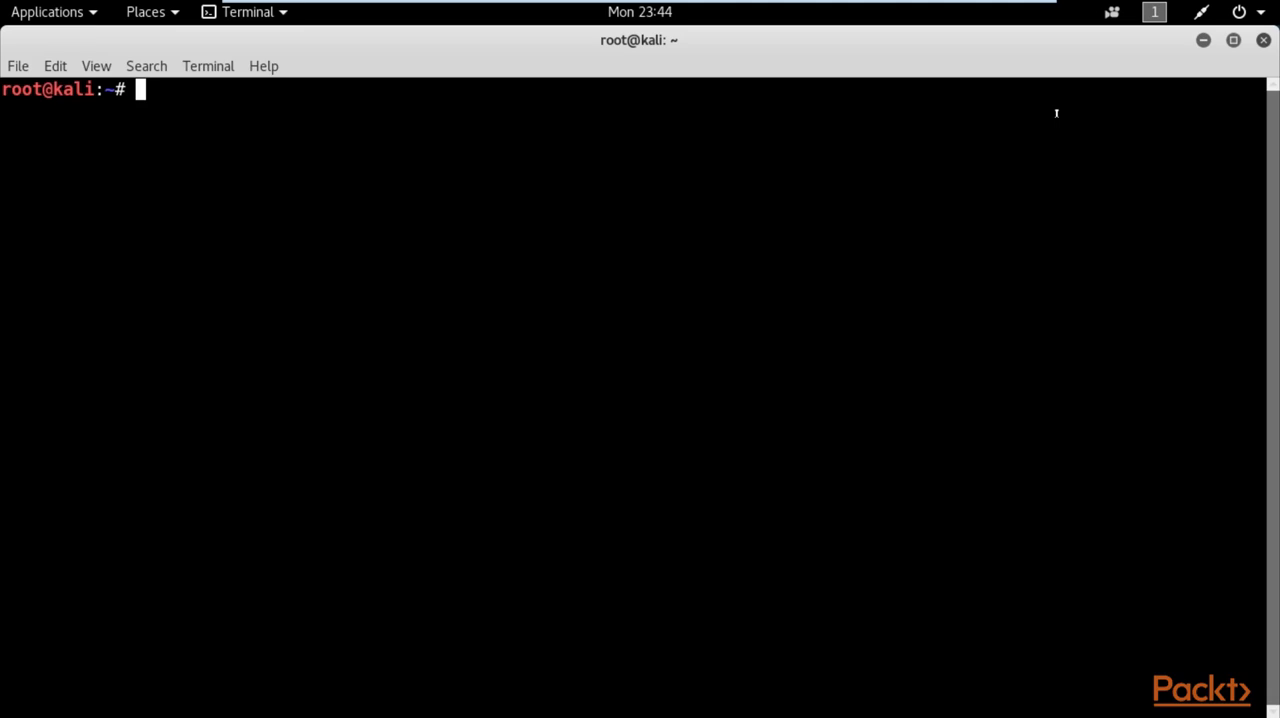
- Run nikto -H to print Nikto's full help listing with all options and flags
text(n)
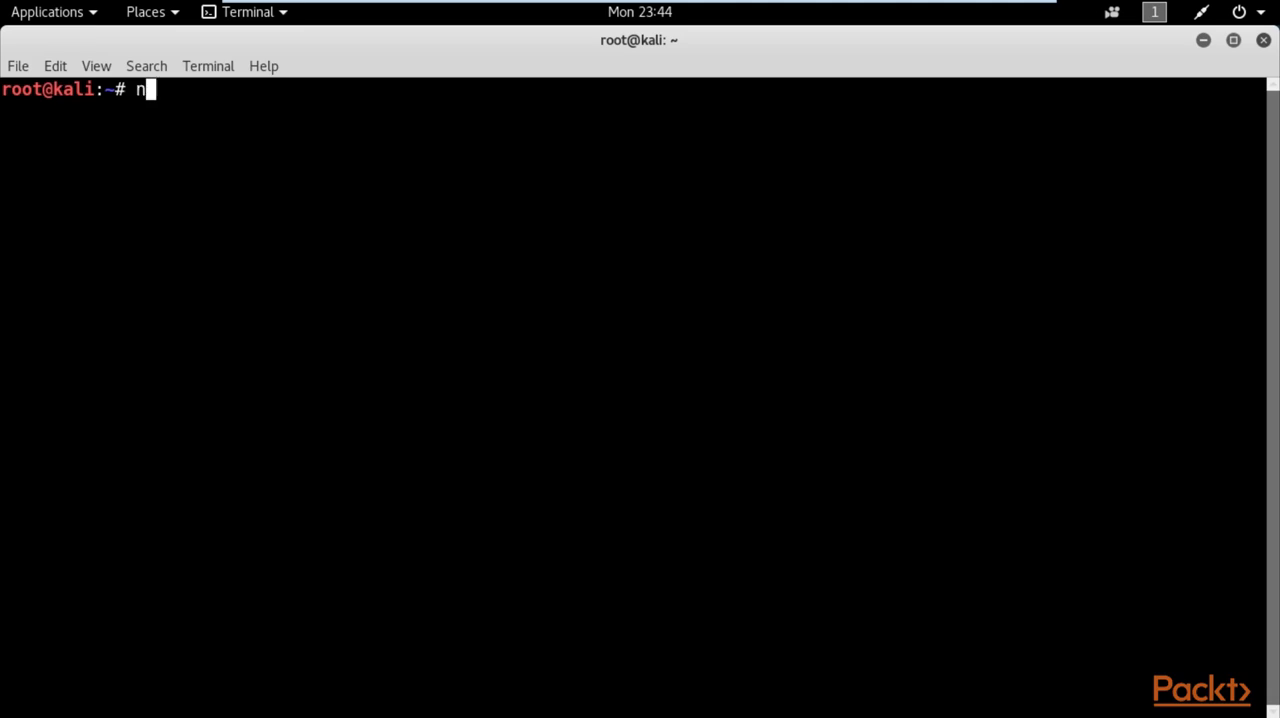
text(ikto -)
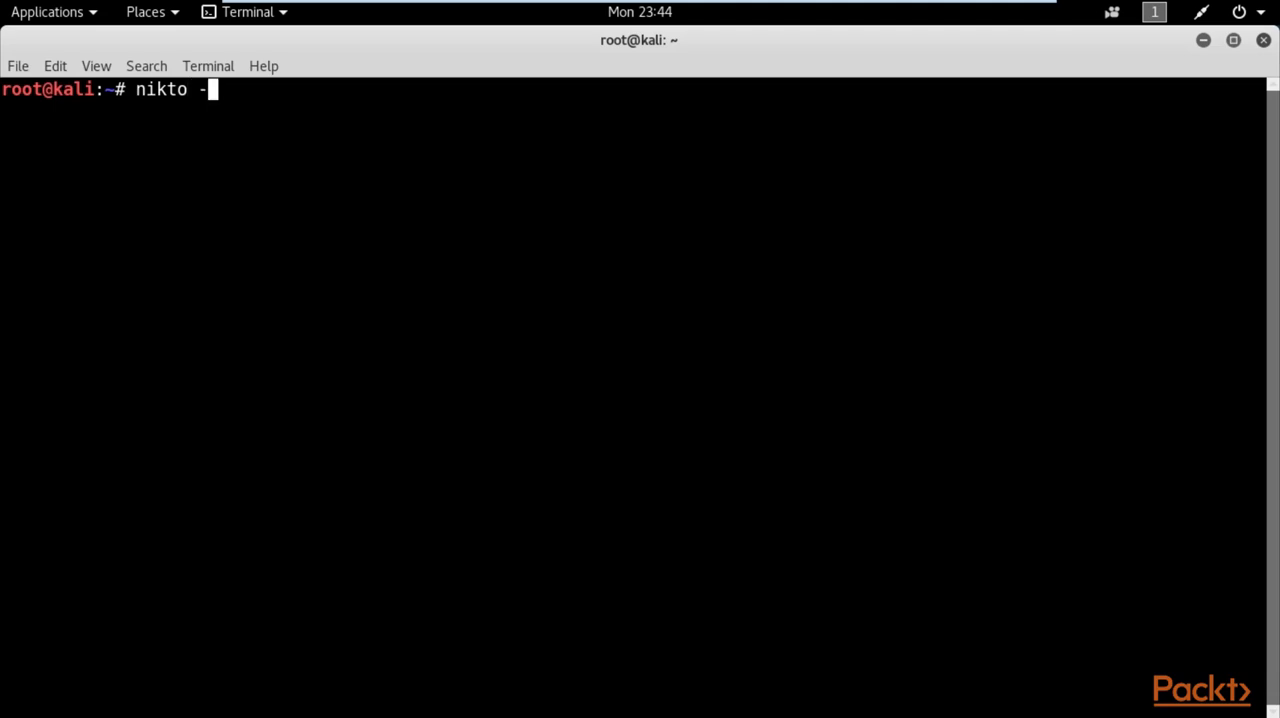
text(H)
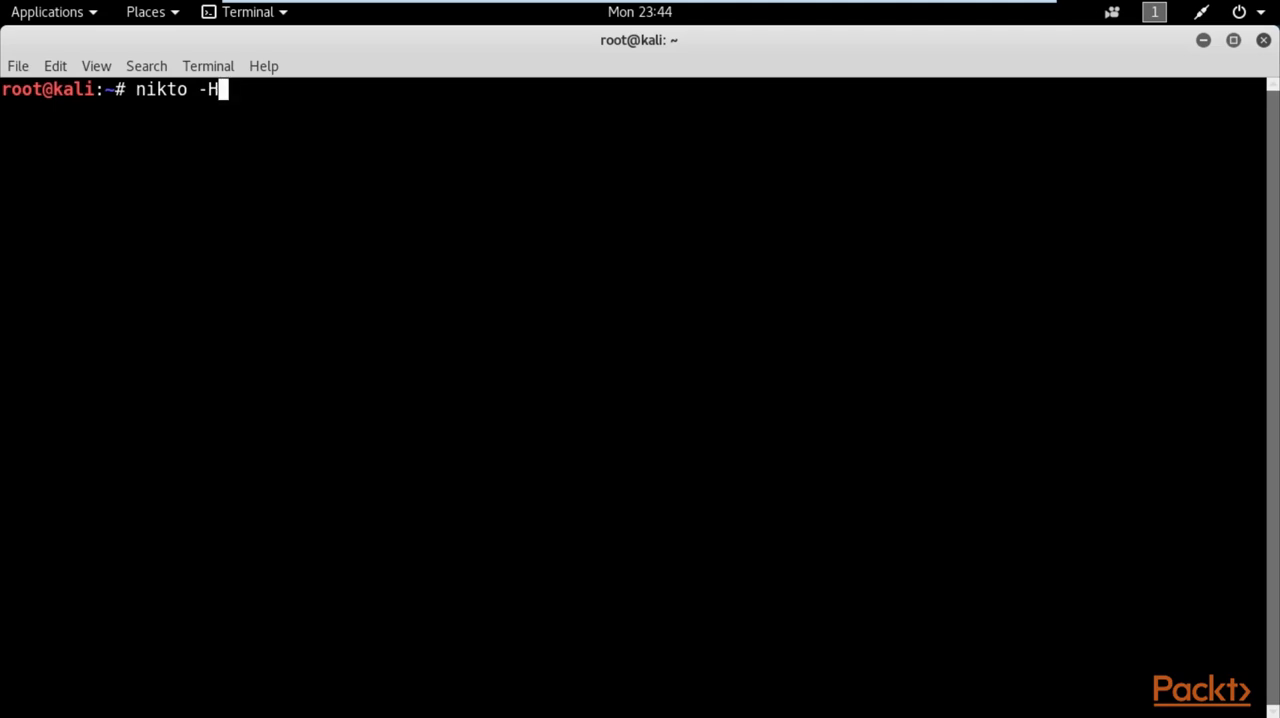
key(Return)
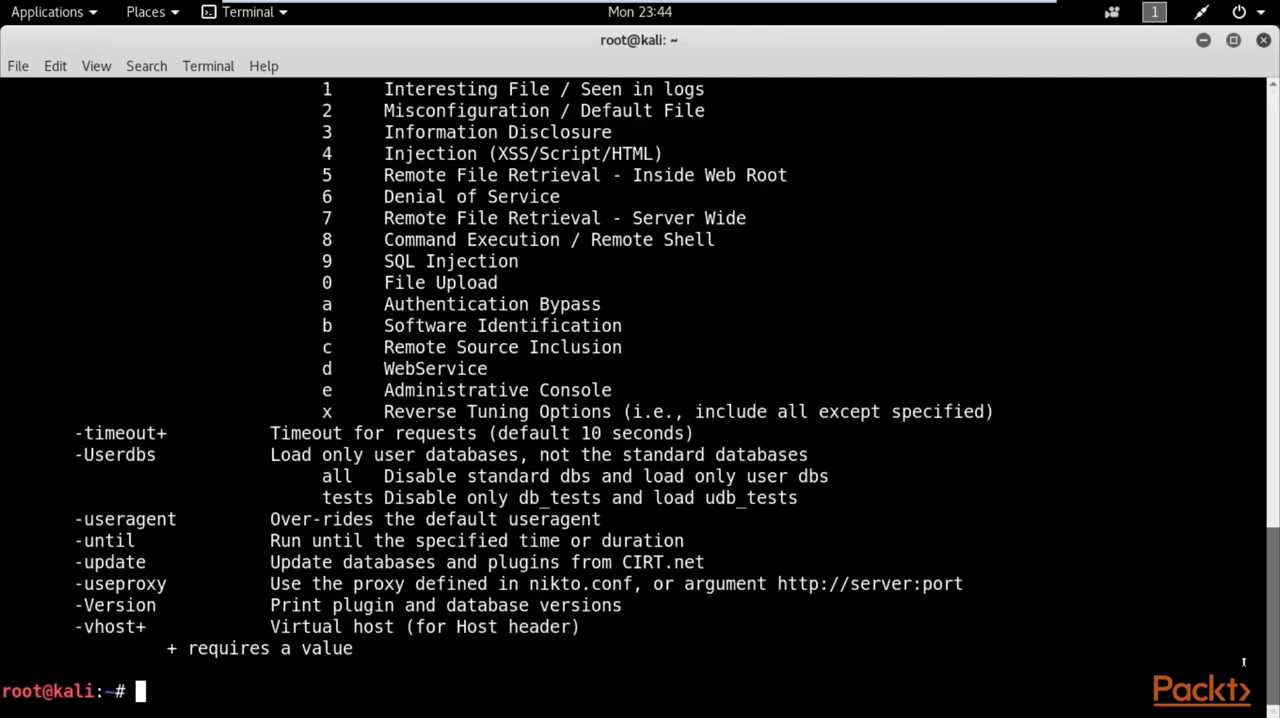
scroll(up, 3)
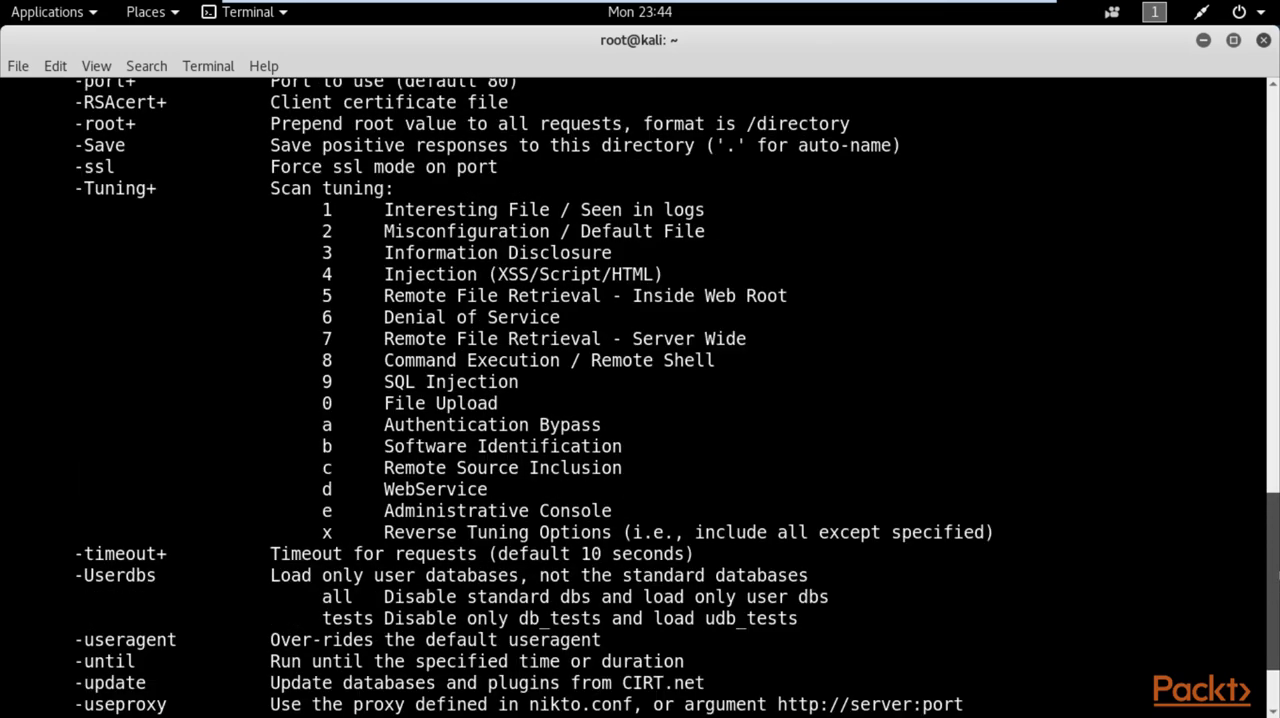
scroll(up, 3)
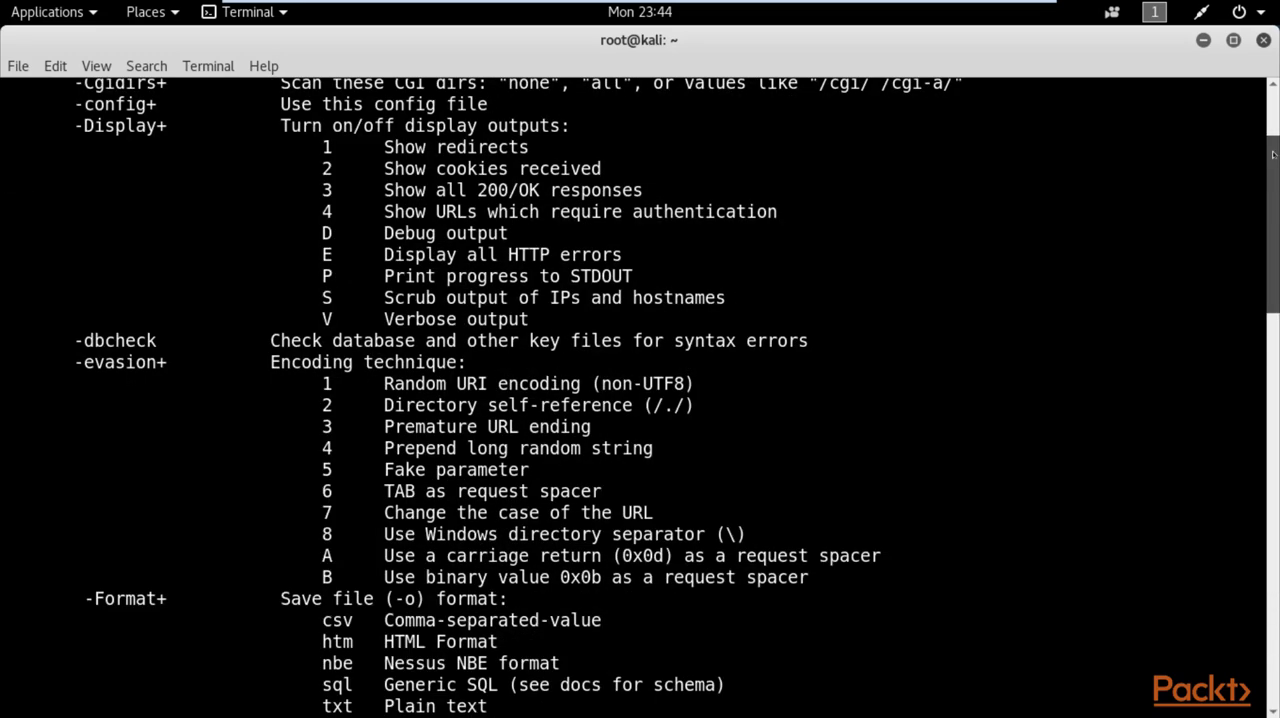
scroll(up, 3)
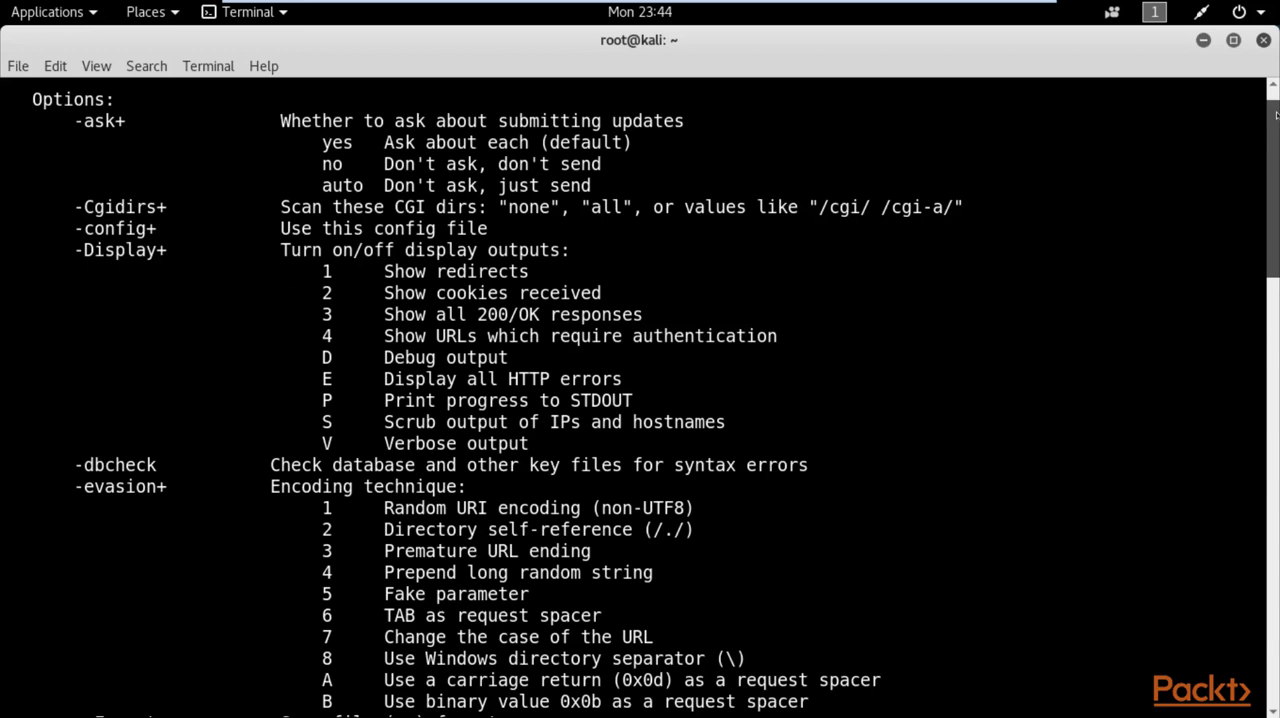
mouse_move(1148, 198)
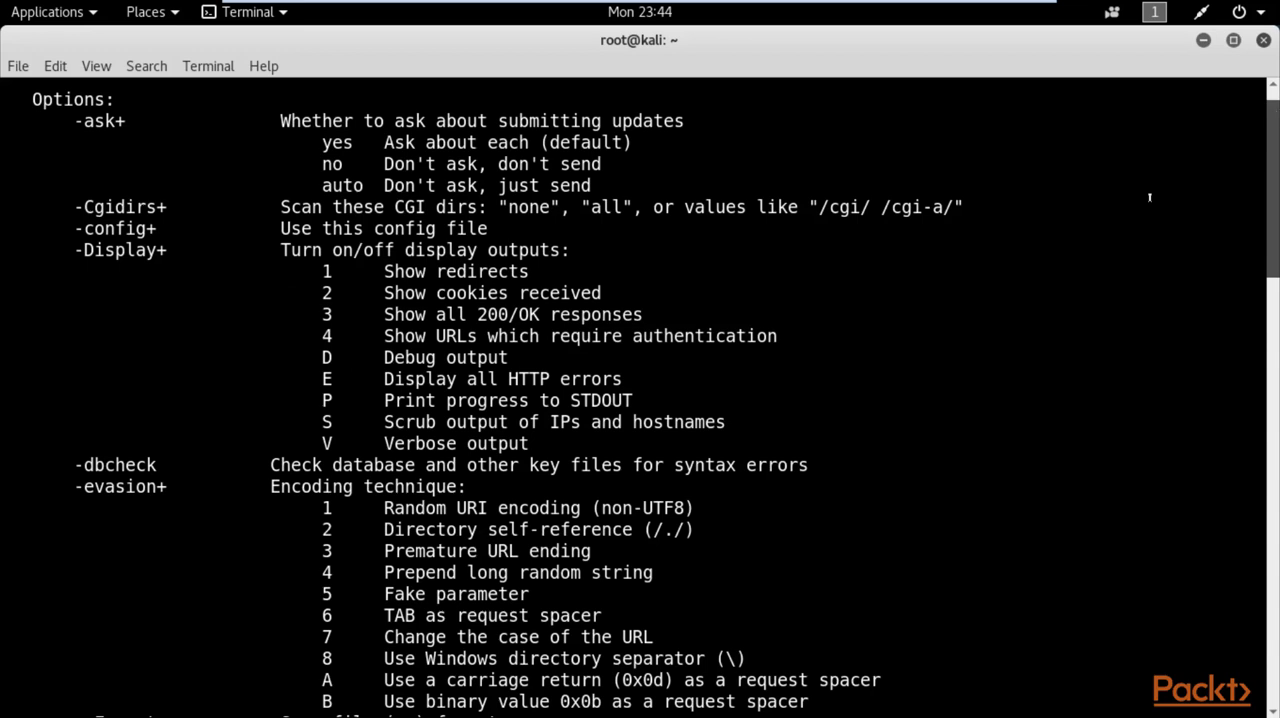
mouse_move(950, 264)
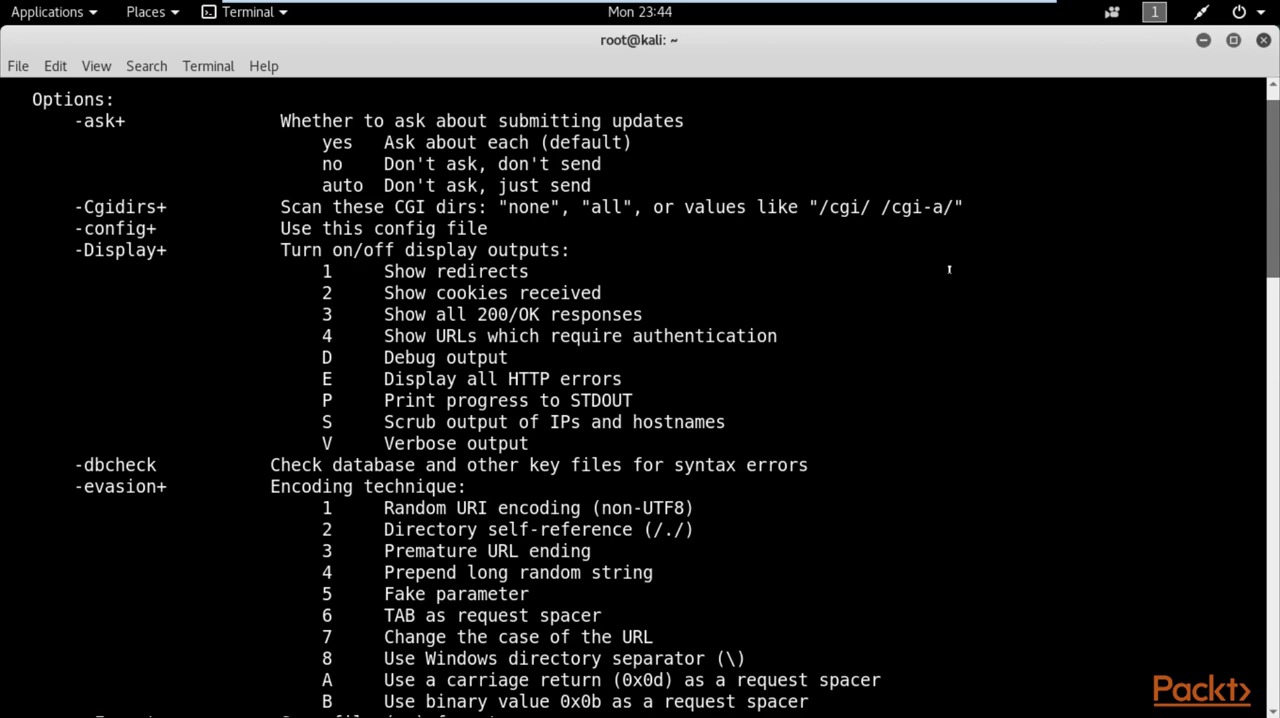
mouse_move(936, 296)
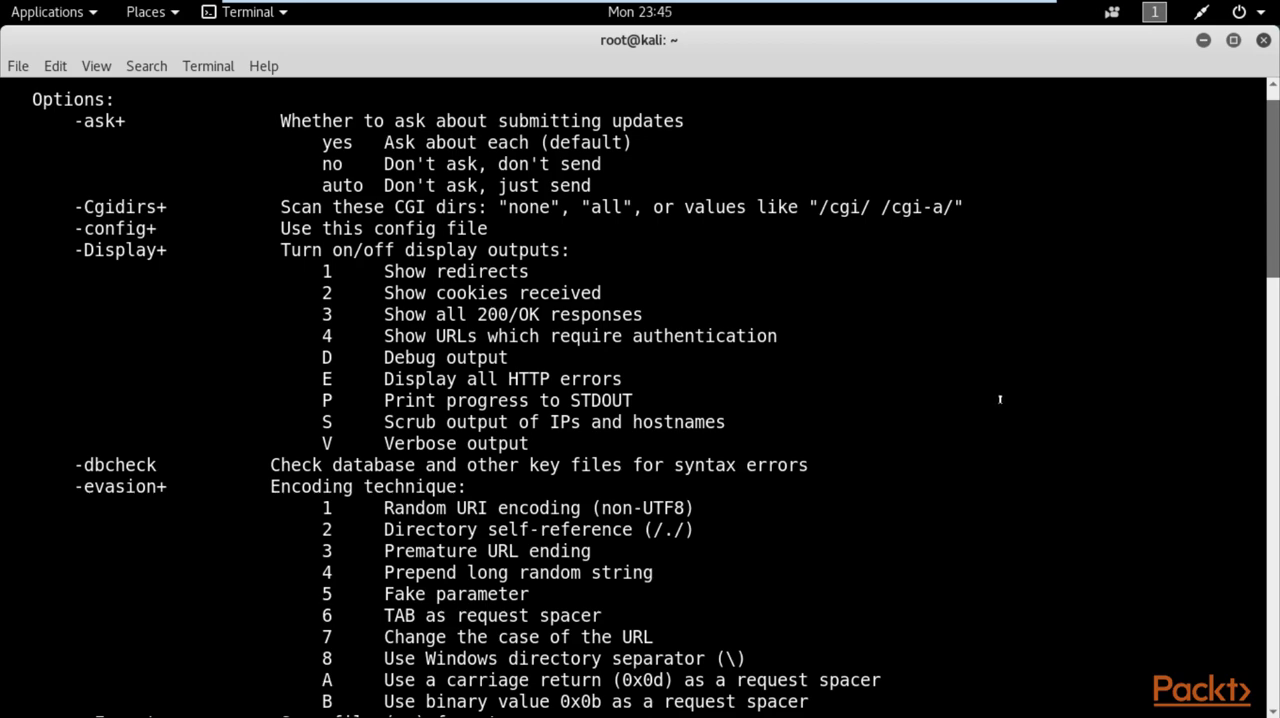
scroll(down, 3)
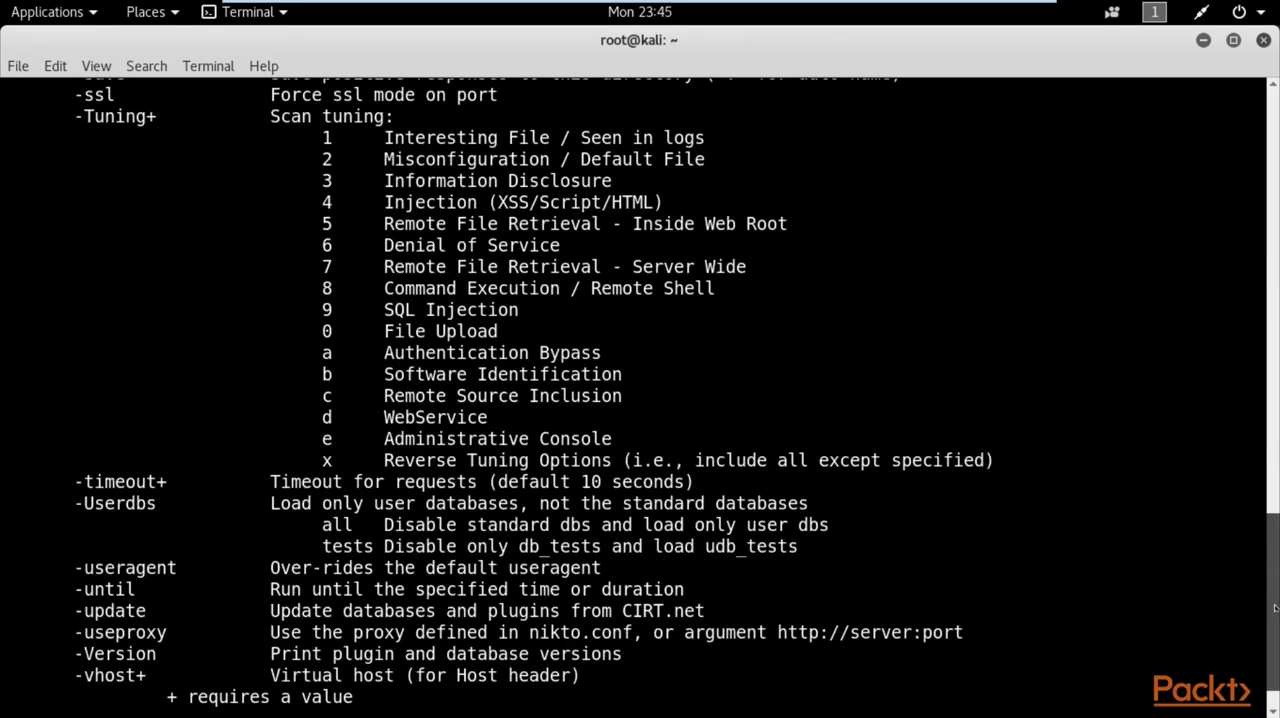
scroll(down, 3)
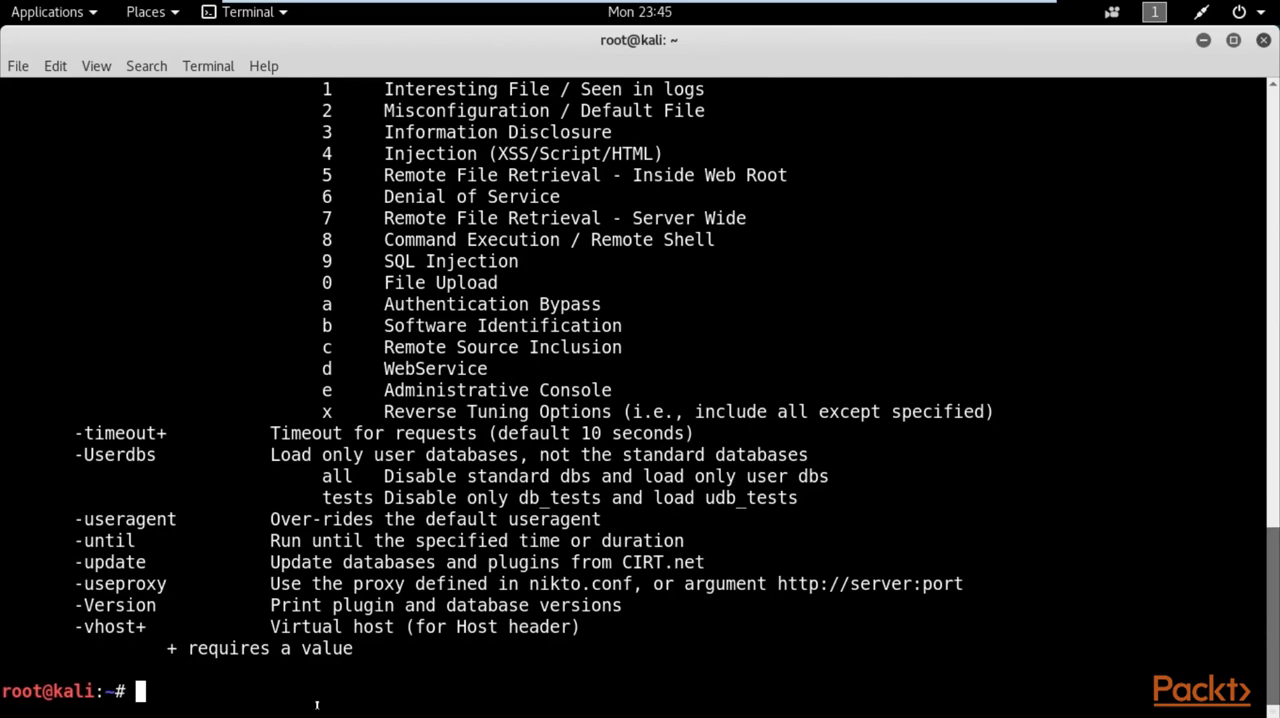
- Run nikto --help, which reports an unknown option and prints the short help
text(nikt)
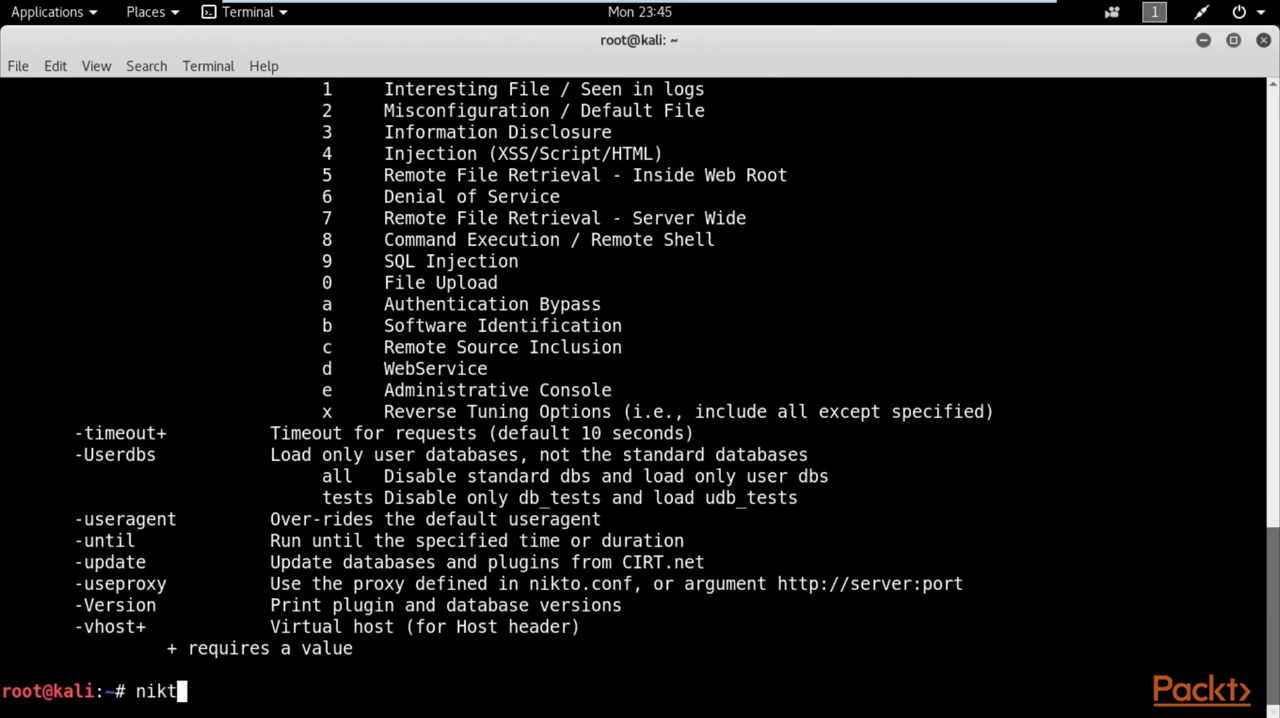
text(o --)
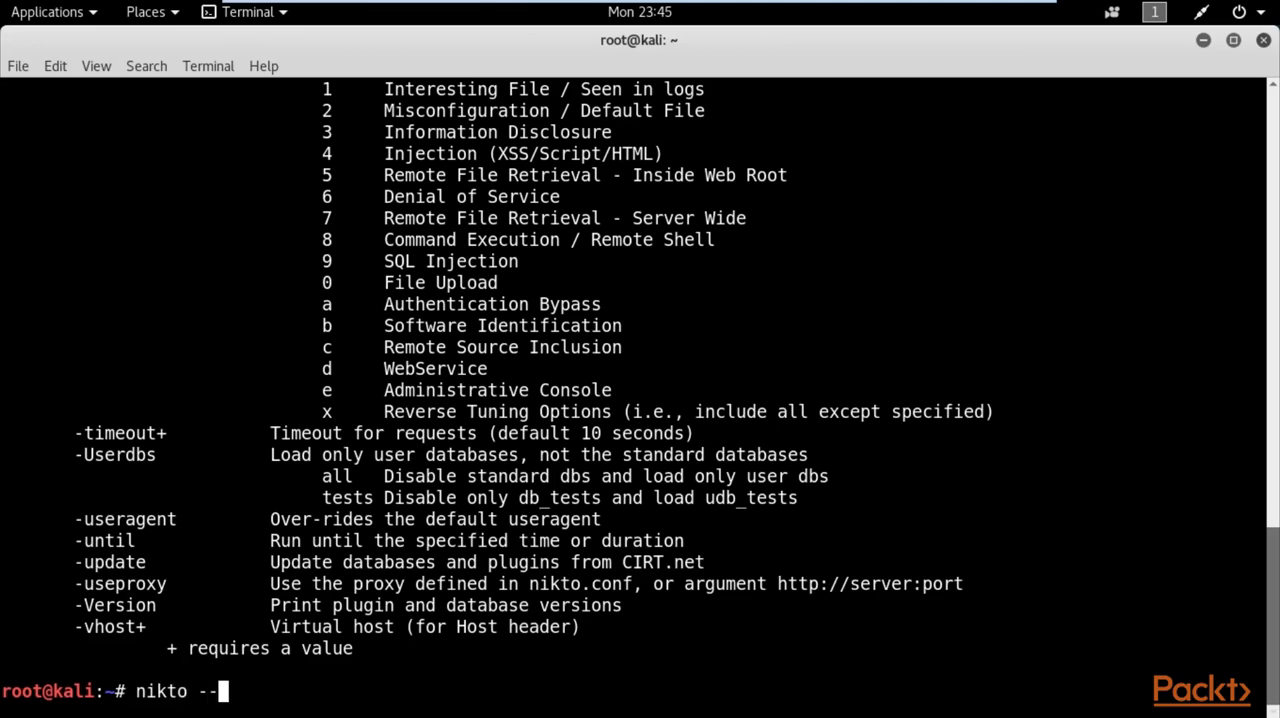
text(help)
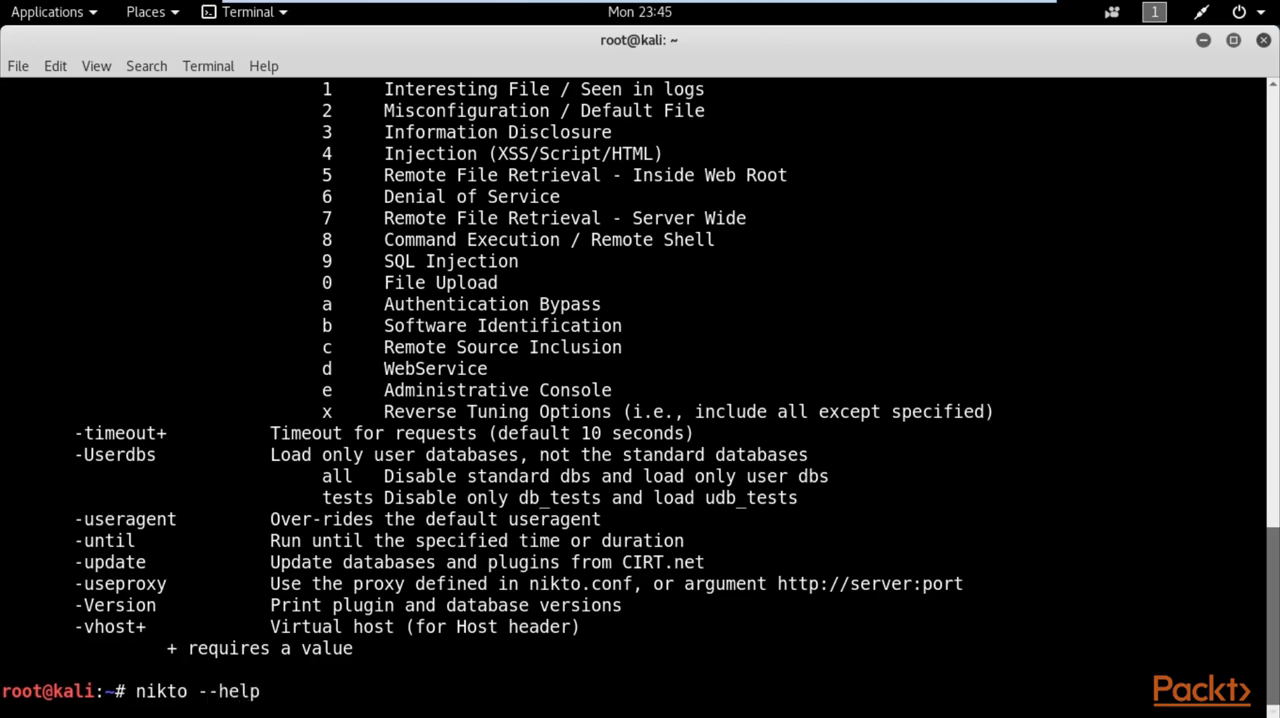
key(Return)
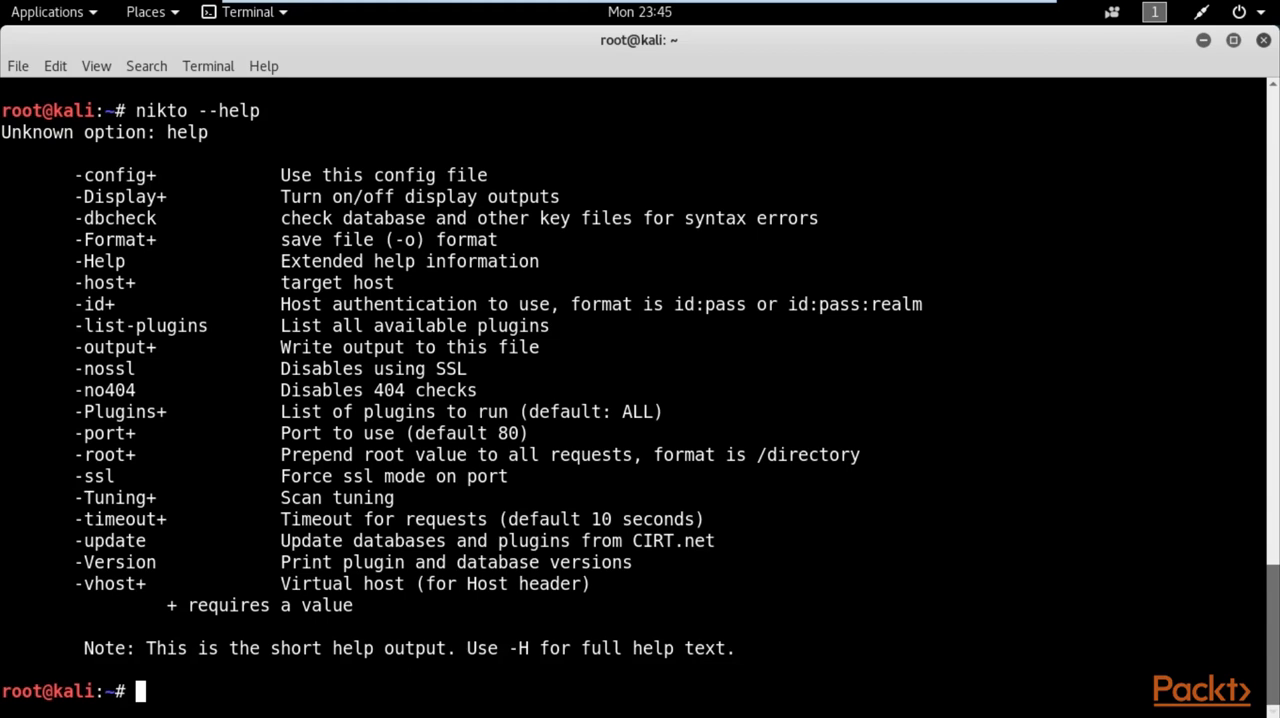
- Run nikto -H again to reprint the full help listing
text(nik)
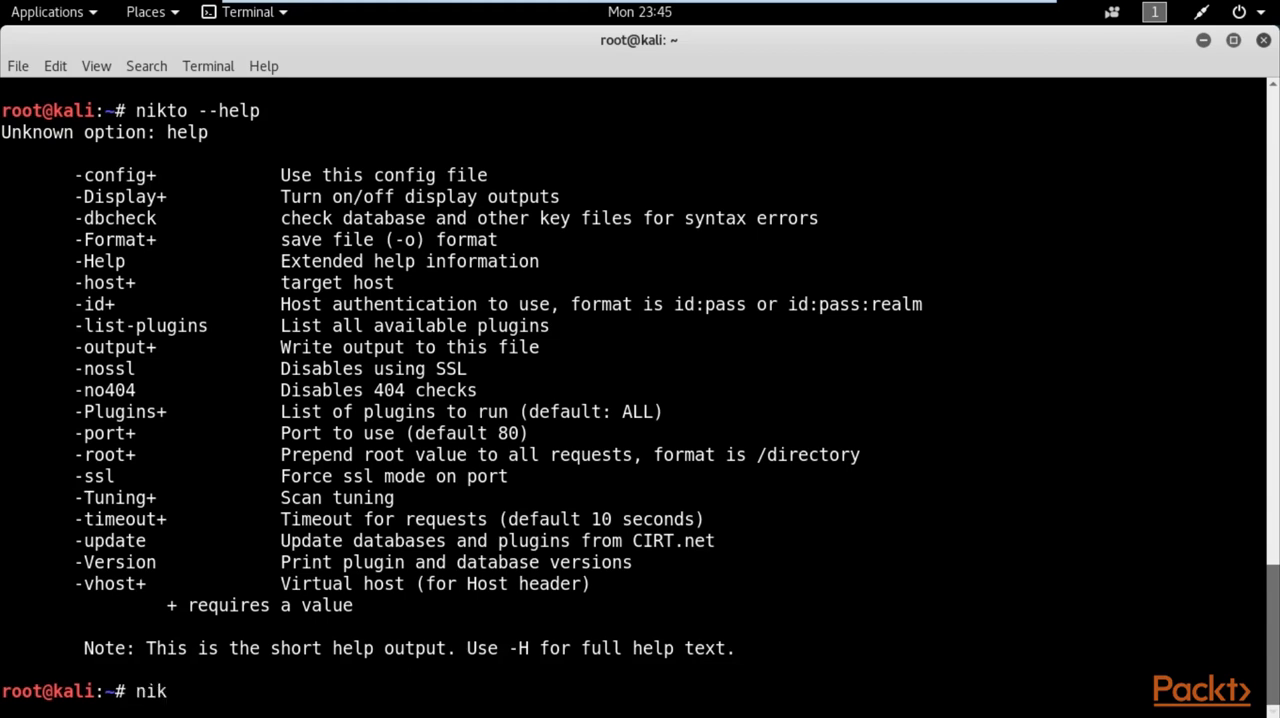
text(to -H)
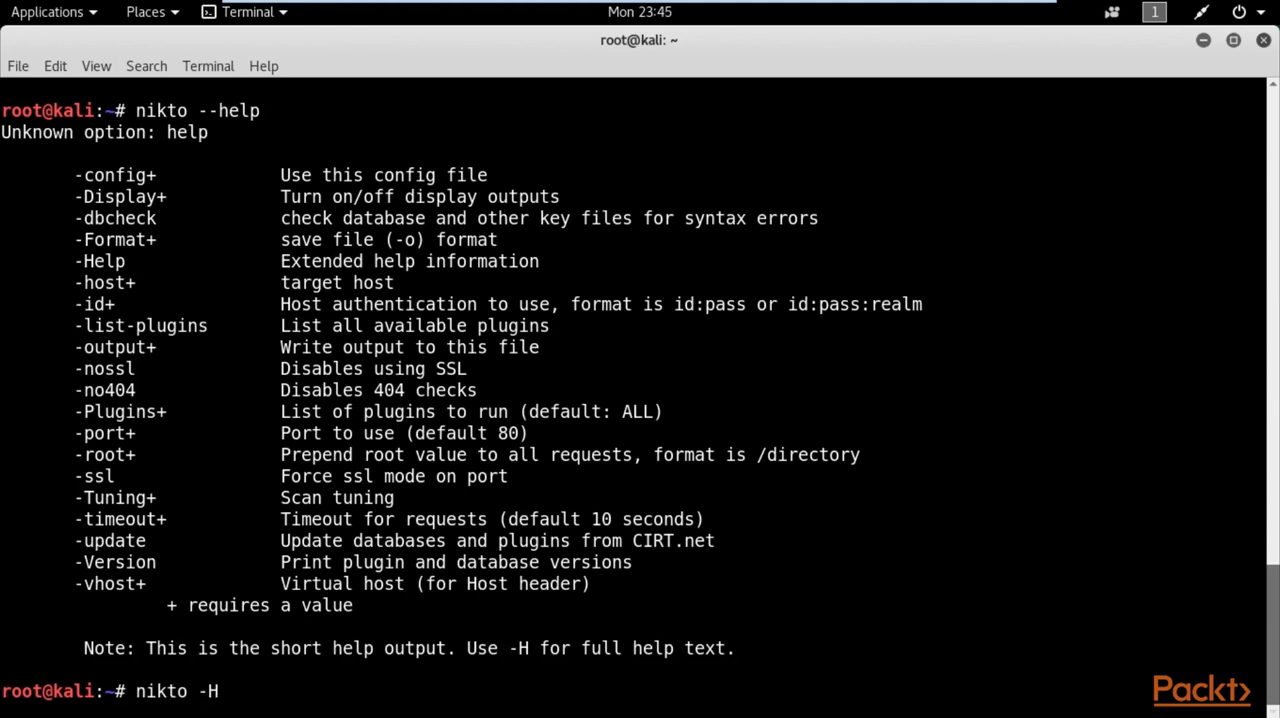
key(Return)
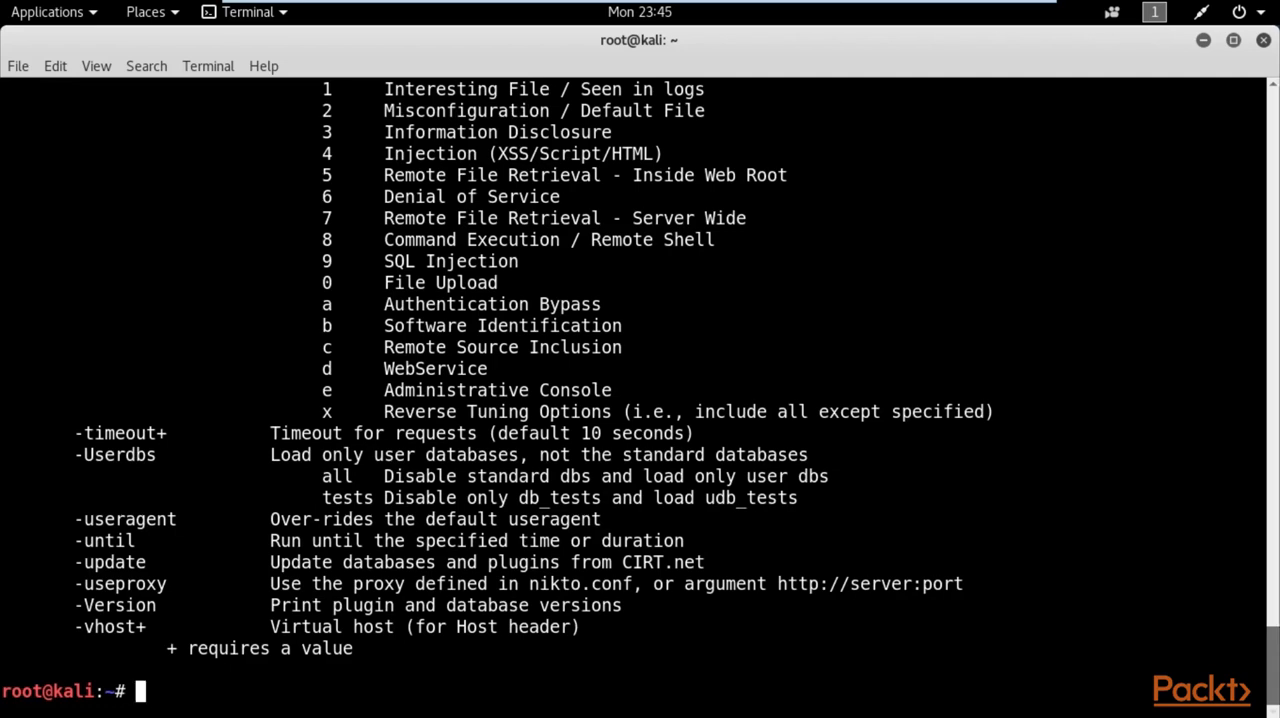
mouse_move(968, 556)
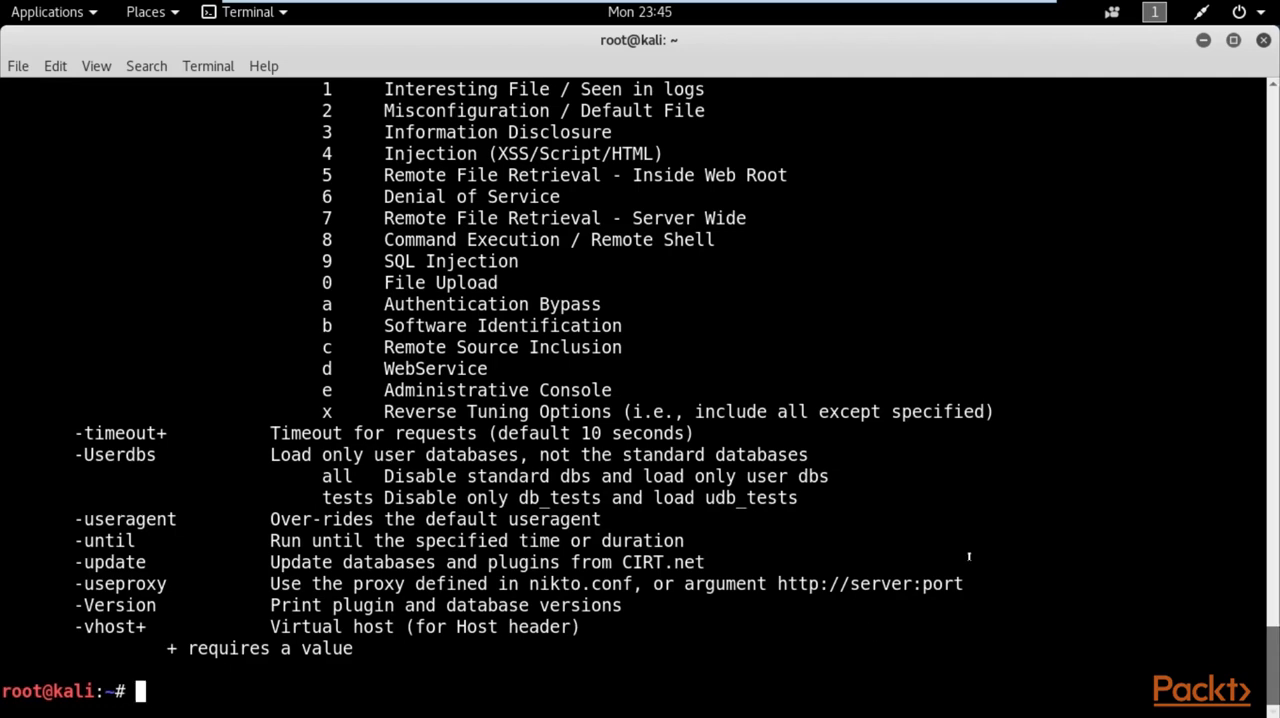
- Scroll the help output back to its start at -ask, then down to -evasion and -Format
scroll(up, 3)
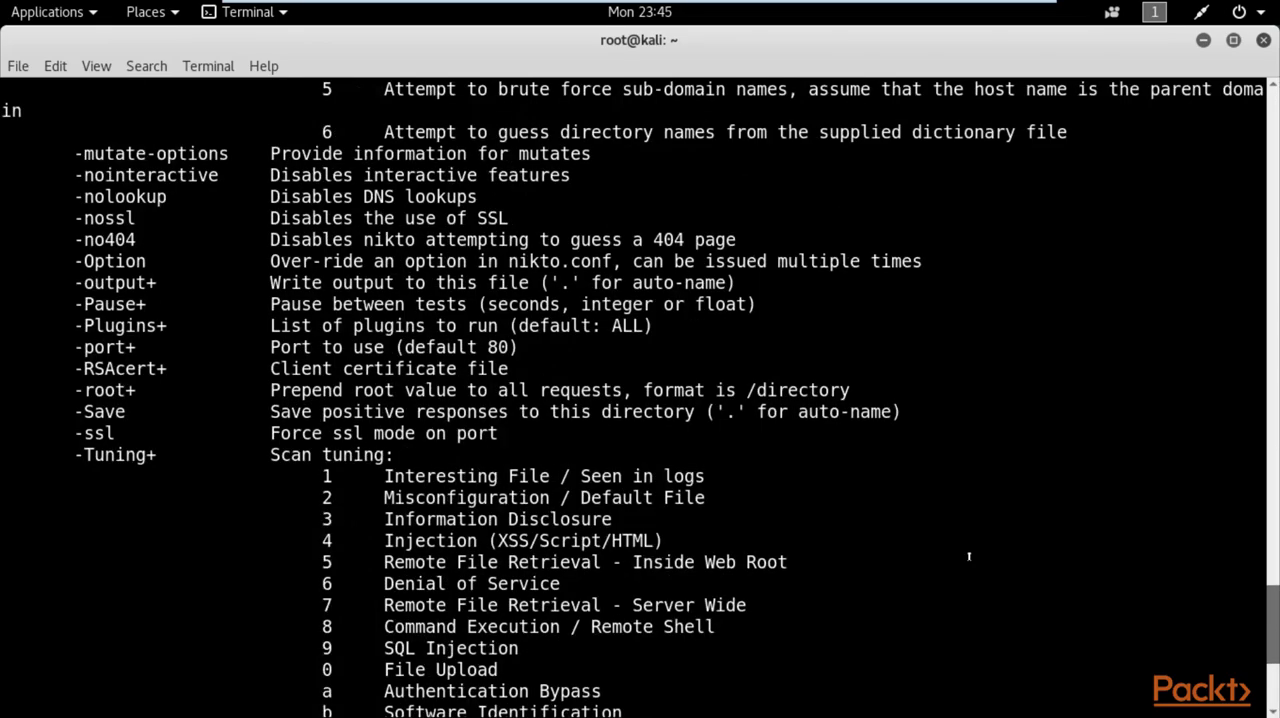
scroll(up, 3)
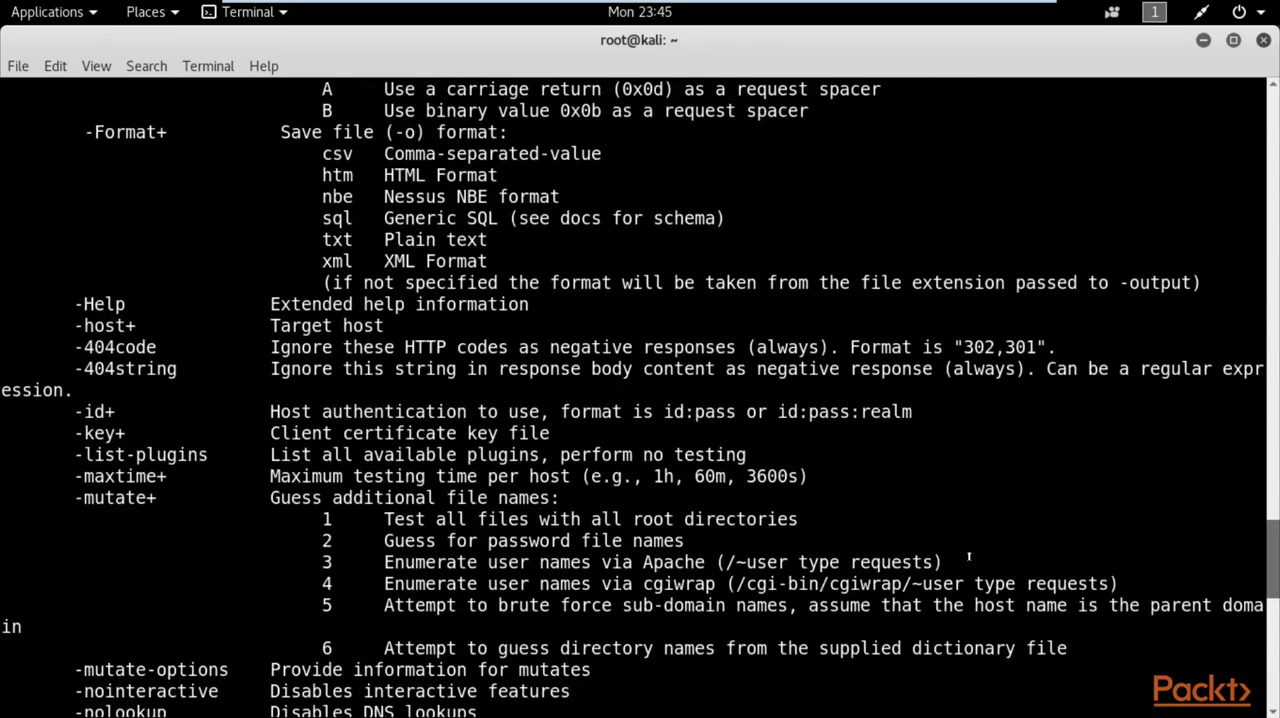
scroll(up, 3)
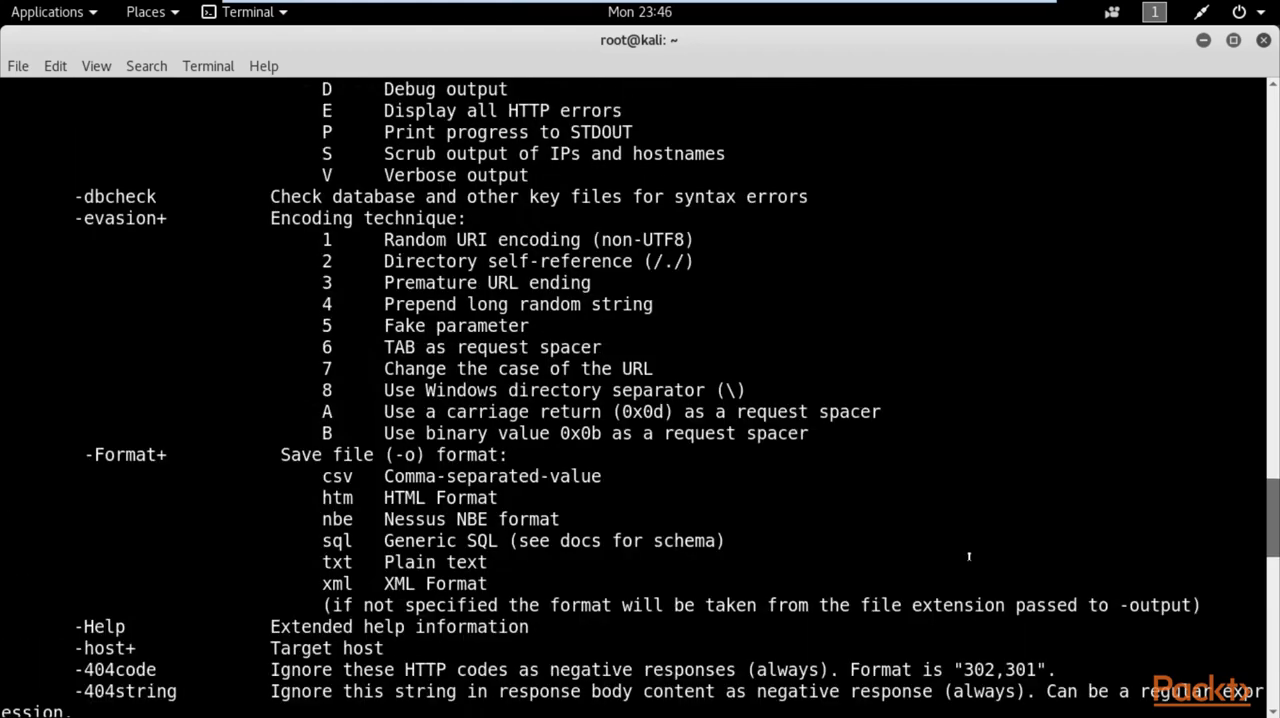
scroll(up, 3)
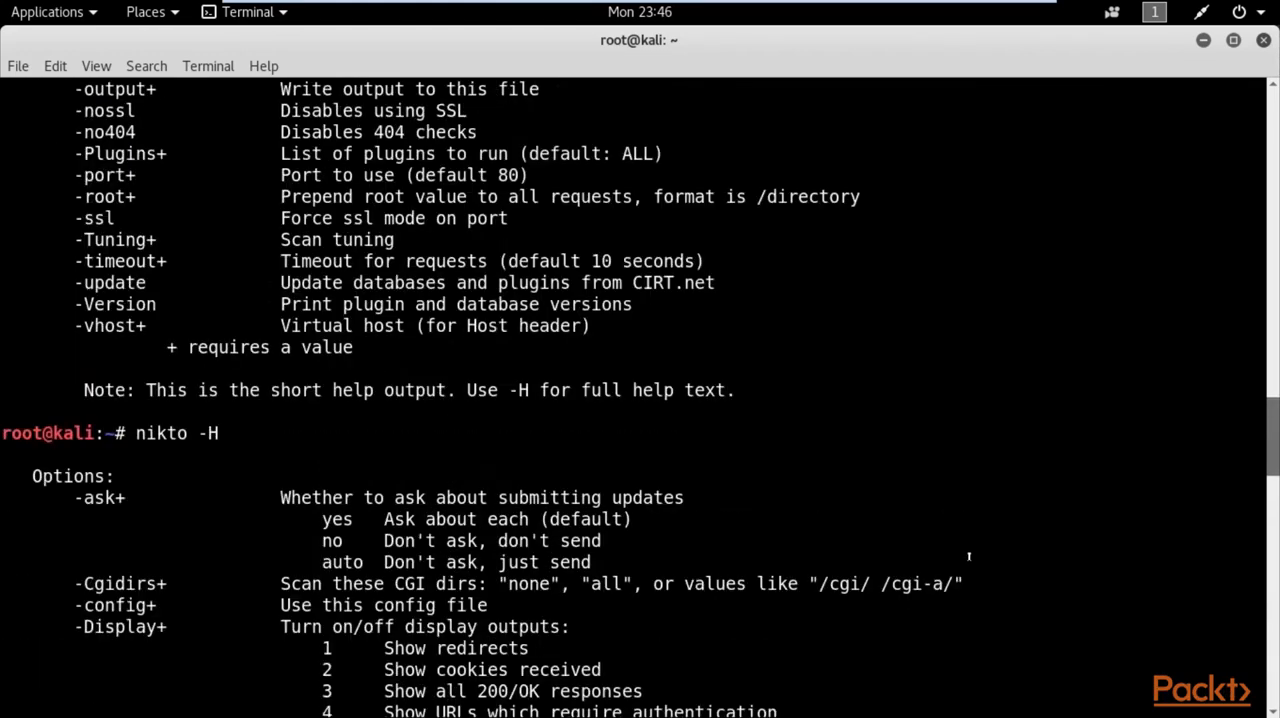
scroll(down, 3)
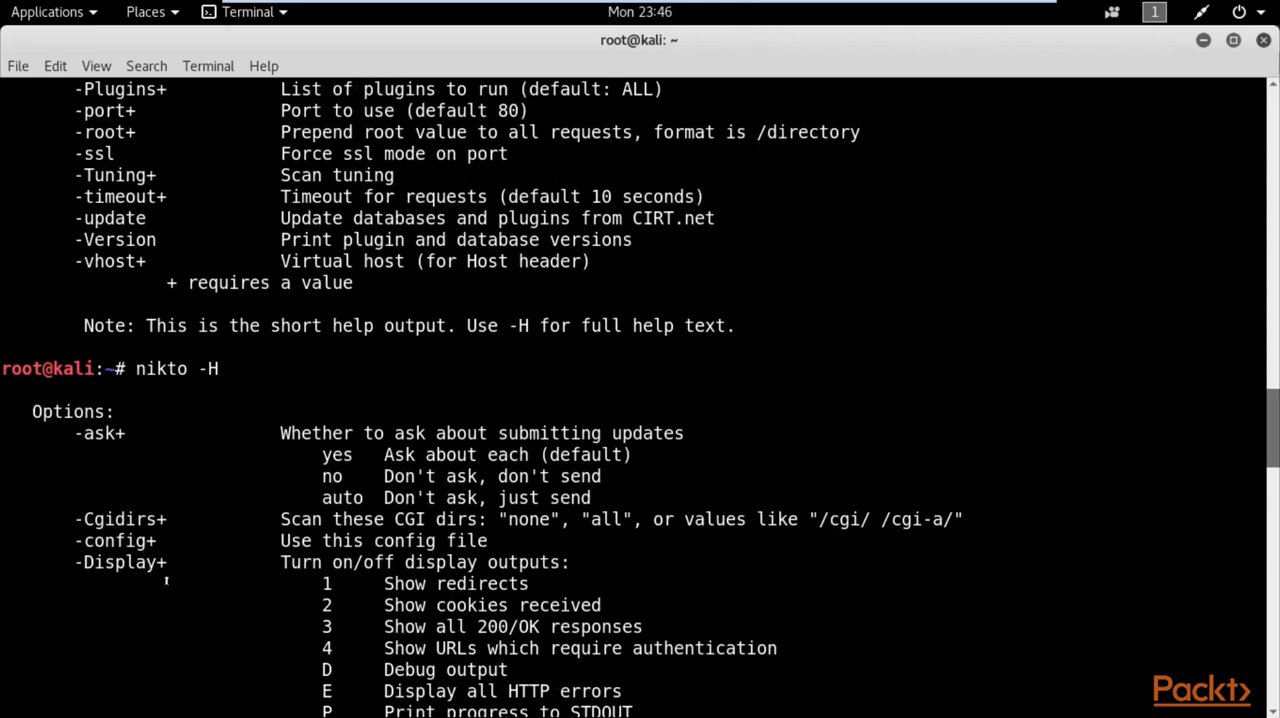
scroll(down, 3)
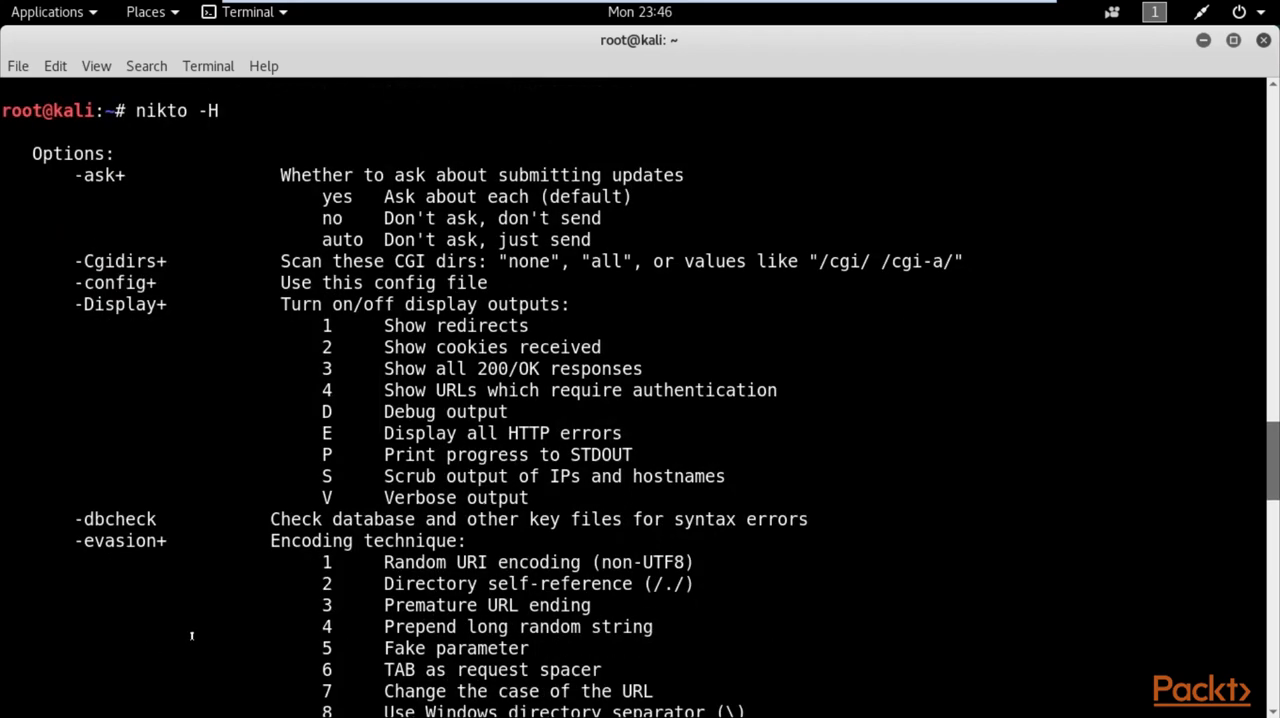
scroll(down, 3)
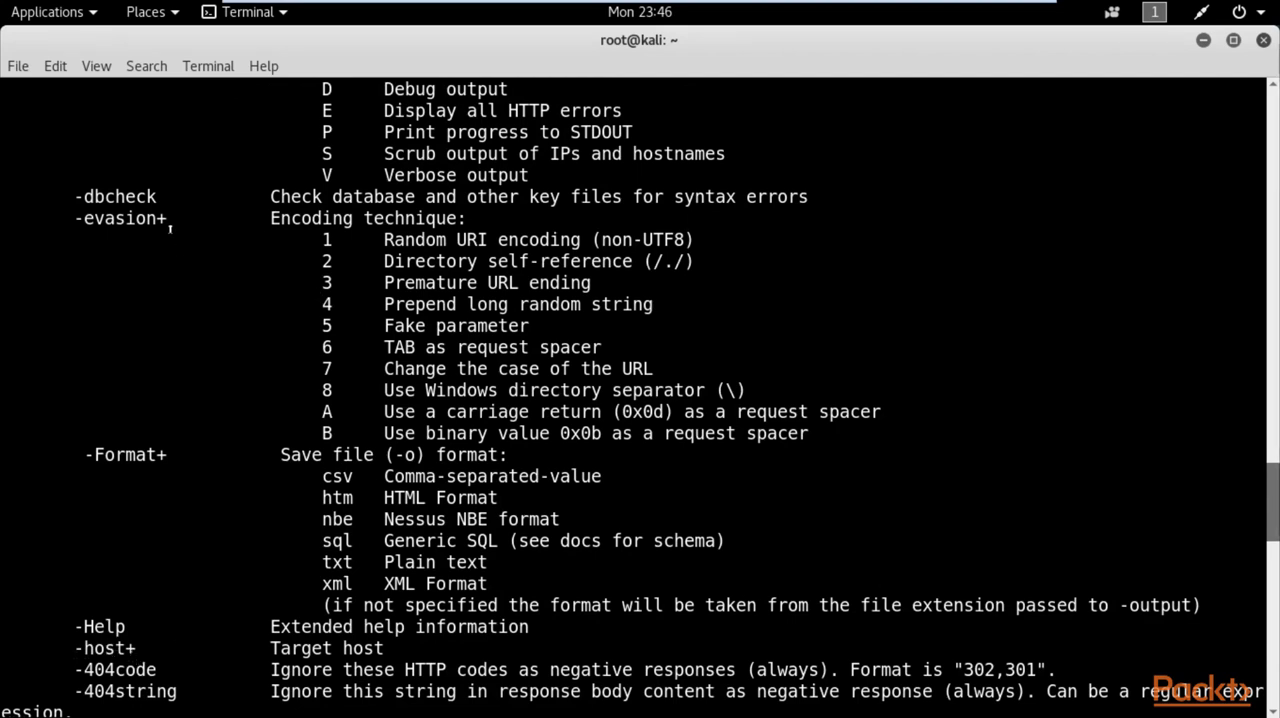
mouse_move(176, 640)
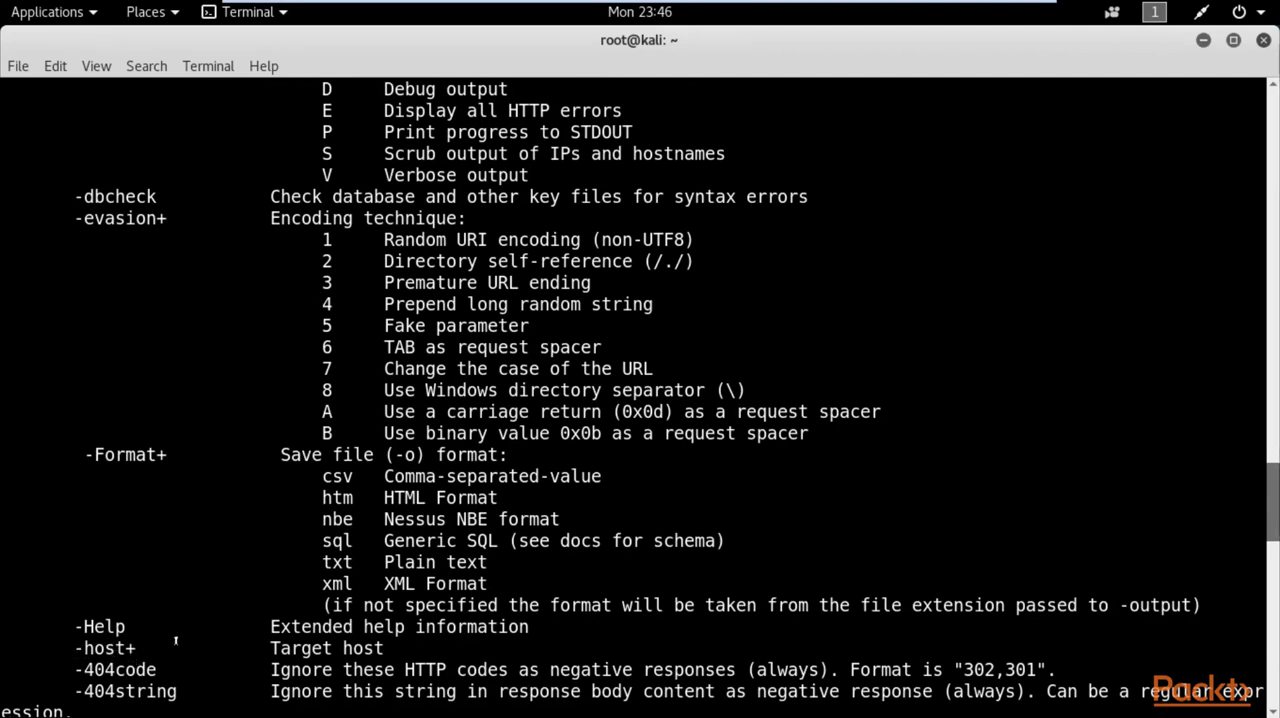
mouse_move(140, 252)
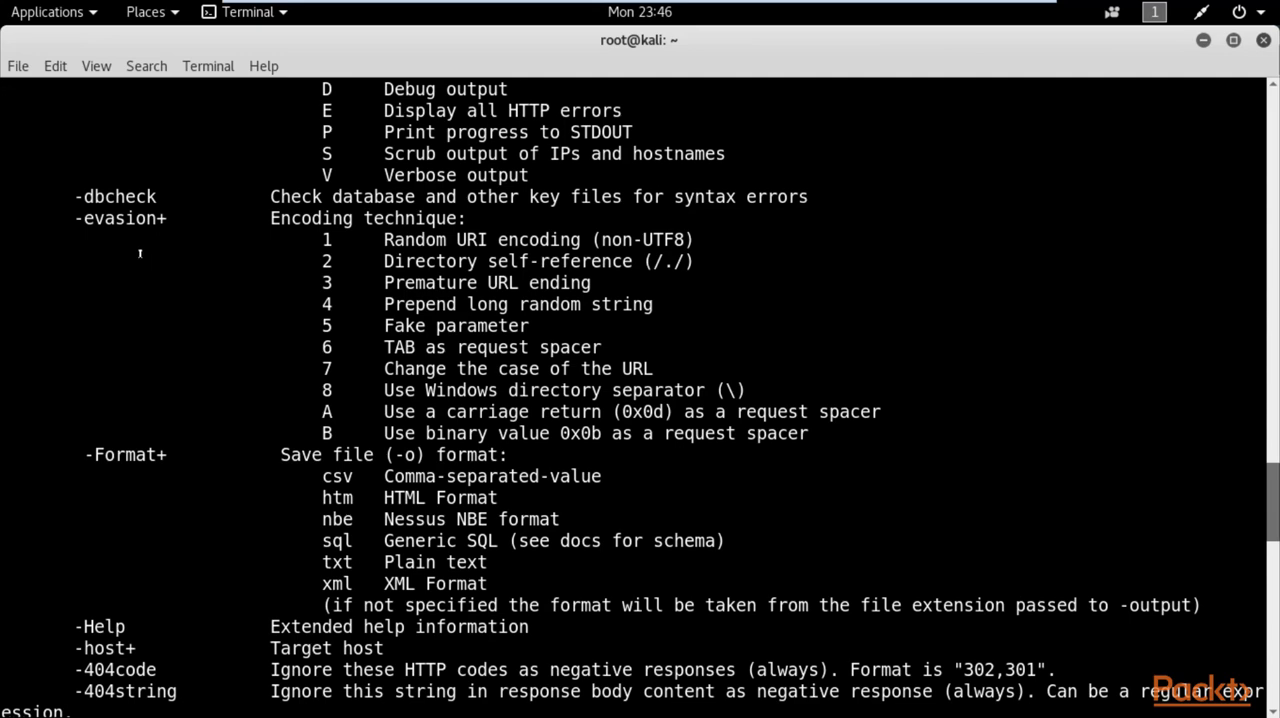
mouse_move(156, 510)
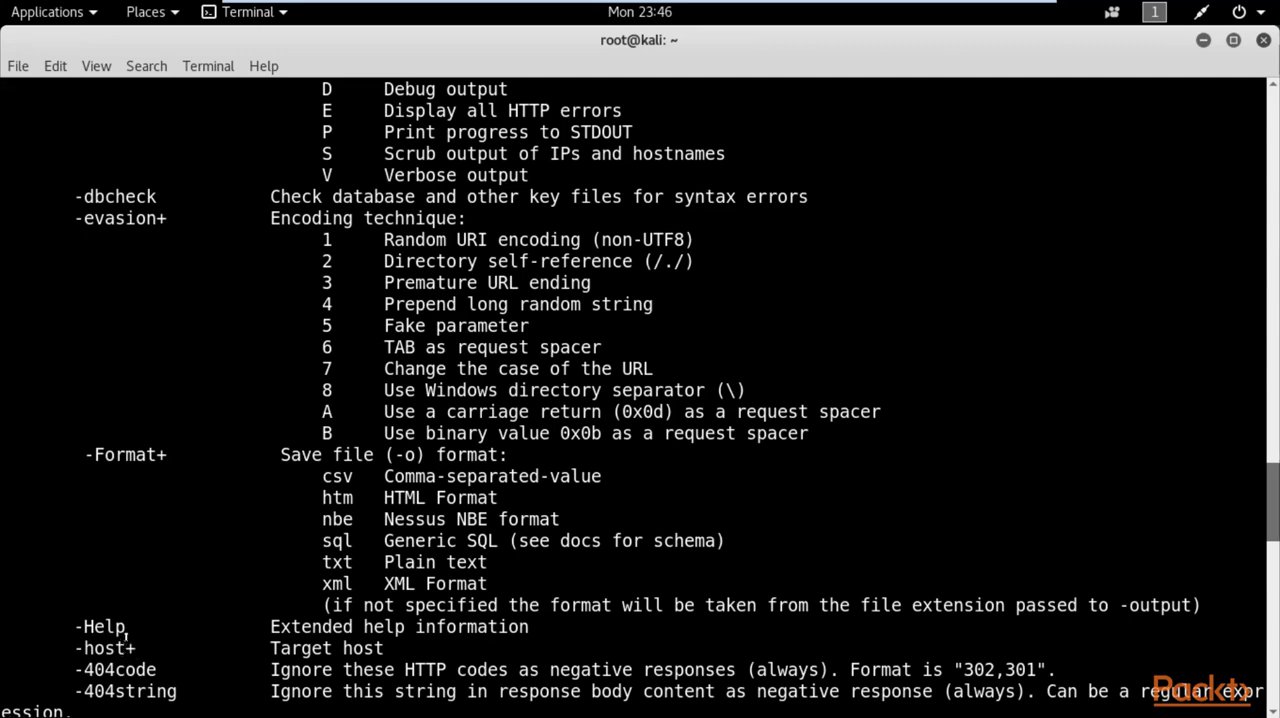
mouse_move(212, 600)
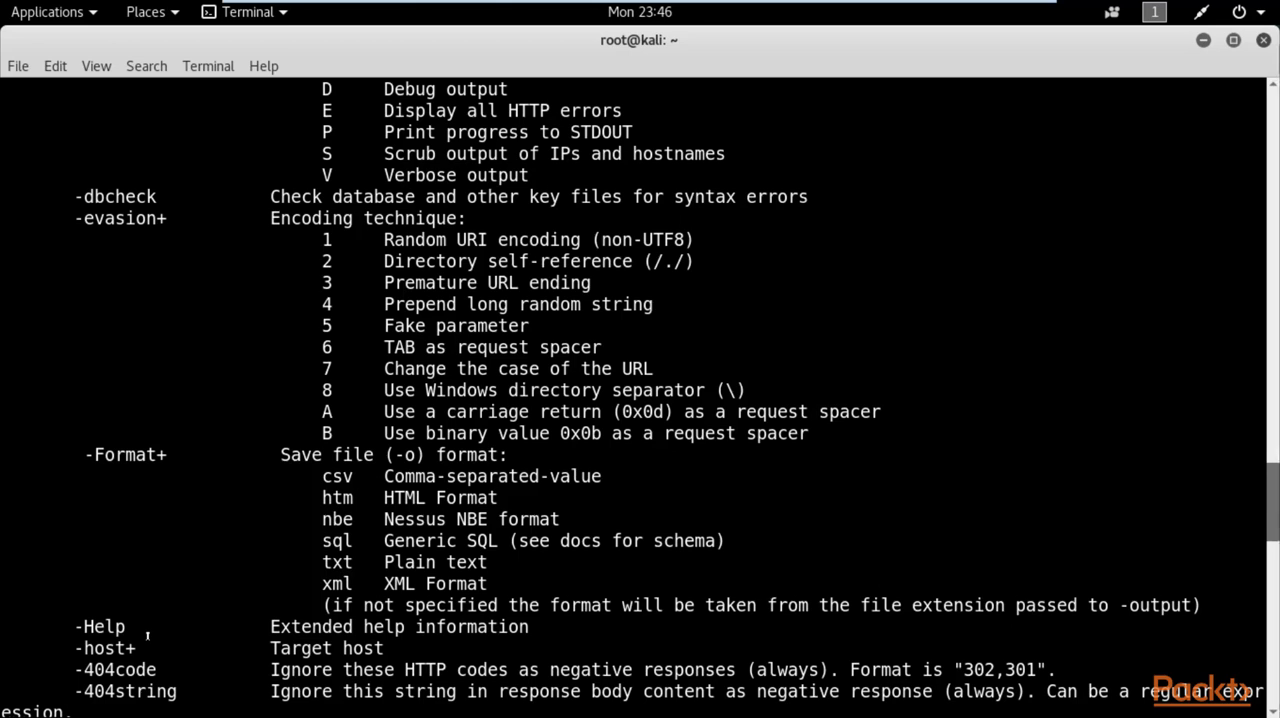
mouse_move(76, 654)
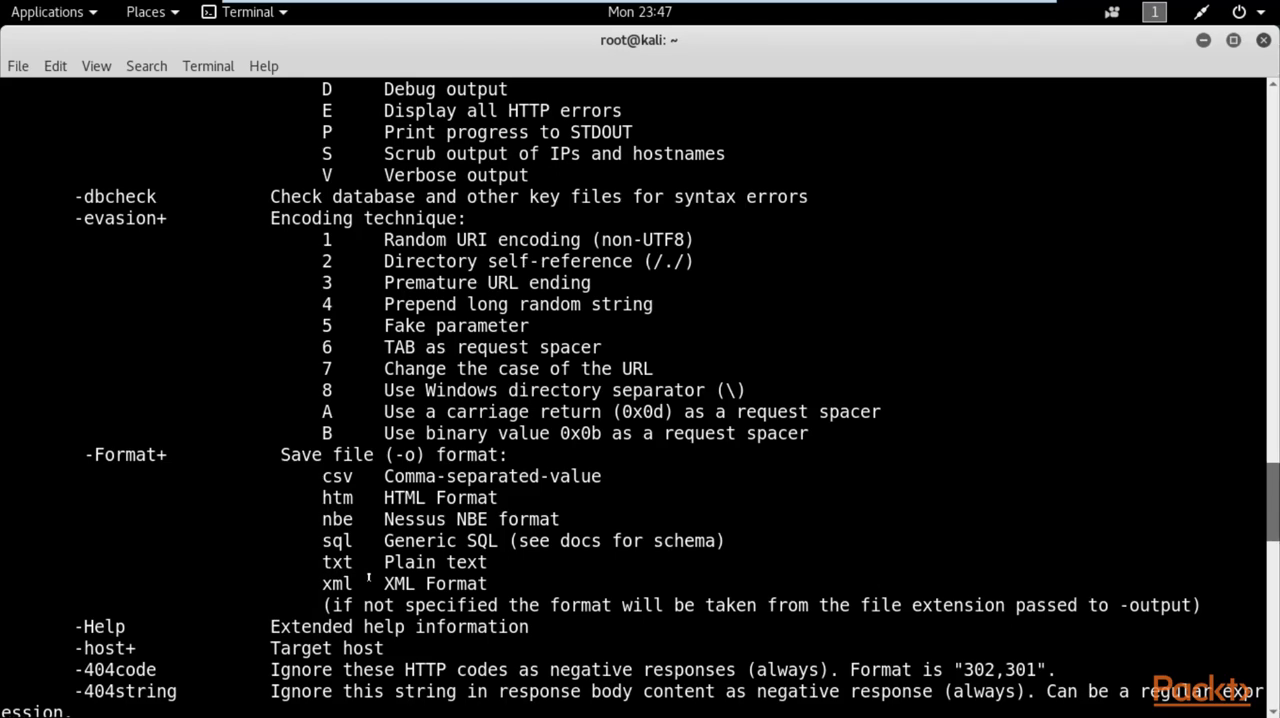
scroll(down, 3)
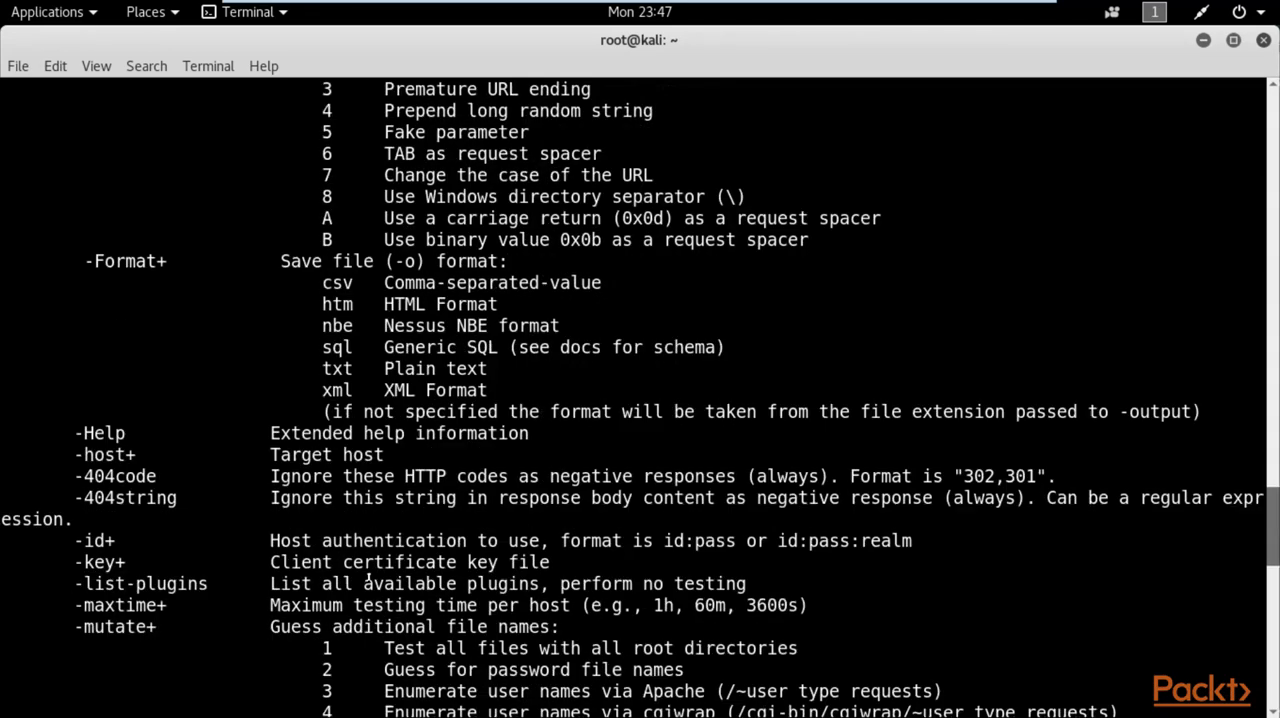
scroll(down, 3)
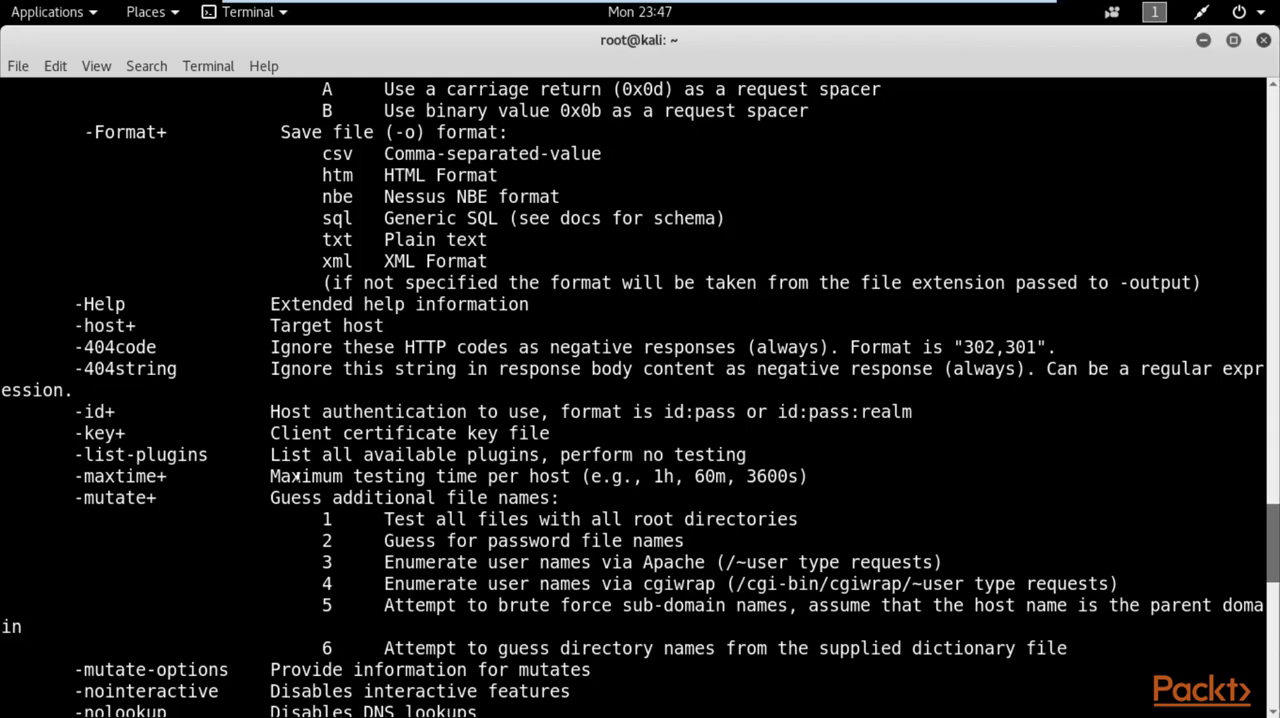
scroll(down, 3)
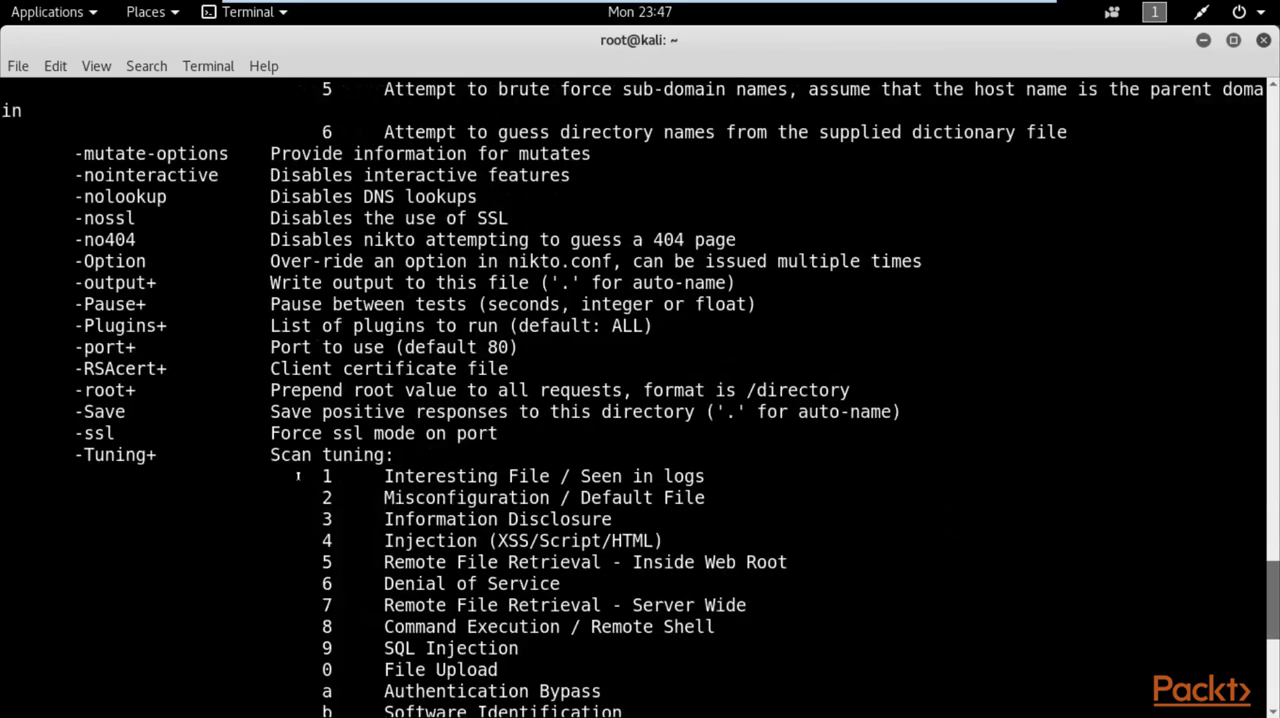
scroll(down, 3)
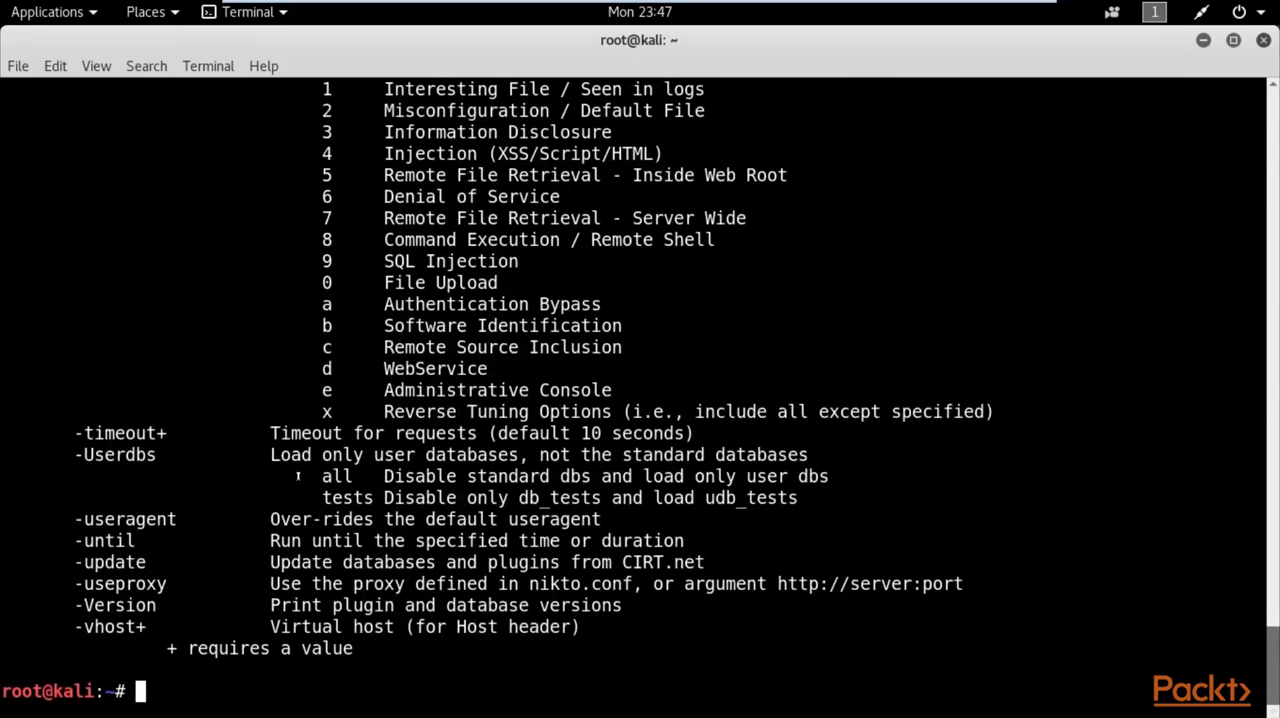
text(nik)
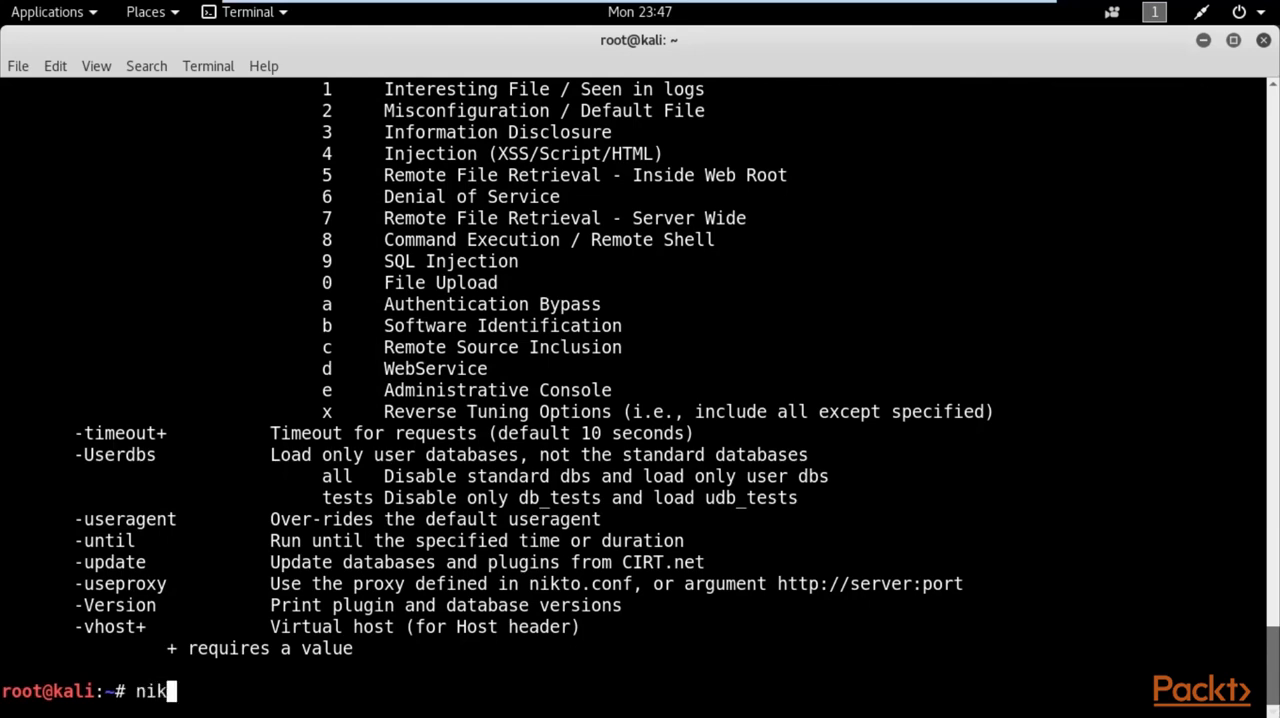
text(to -)
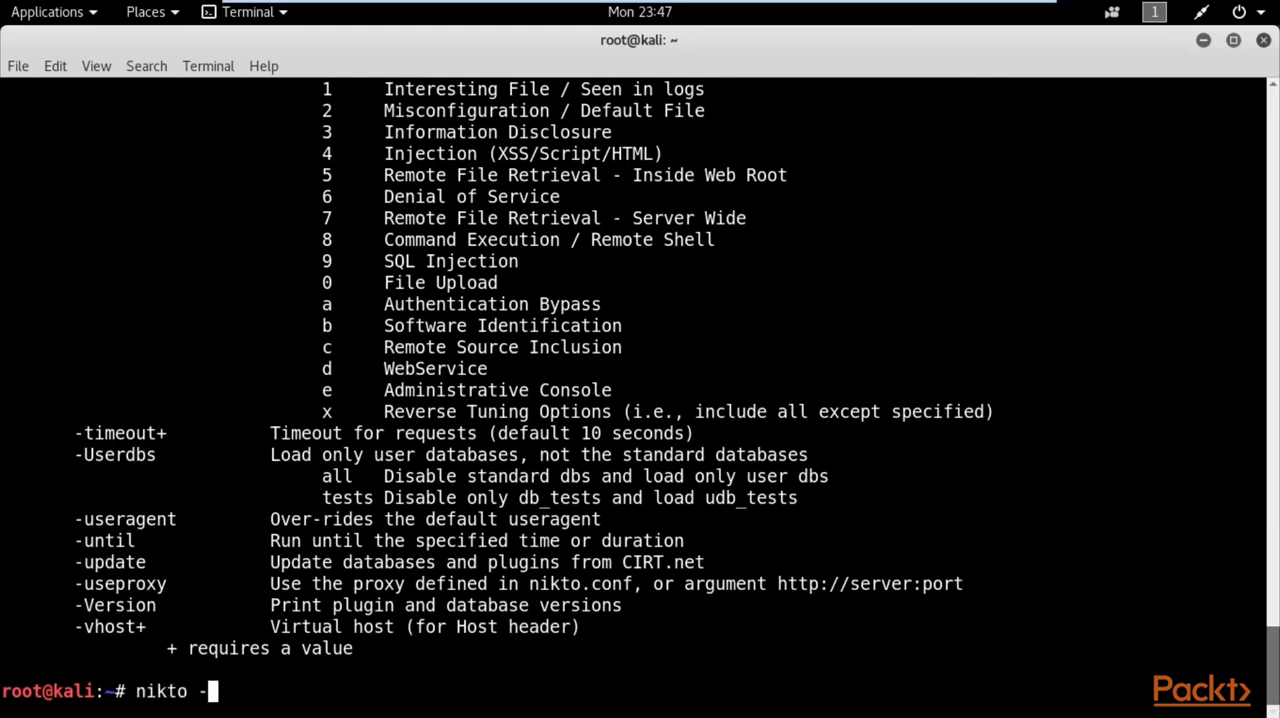
text(h)
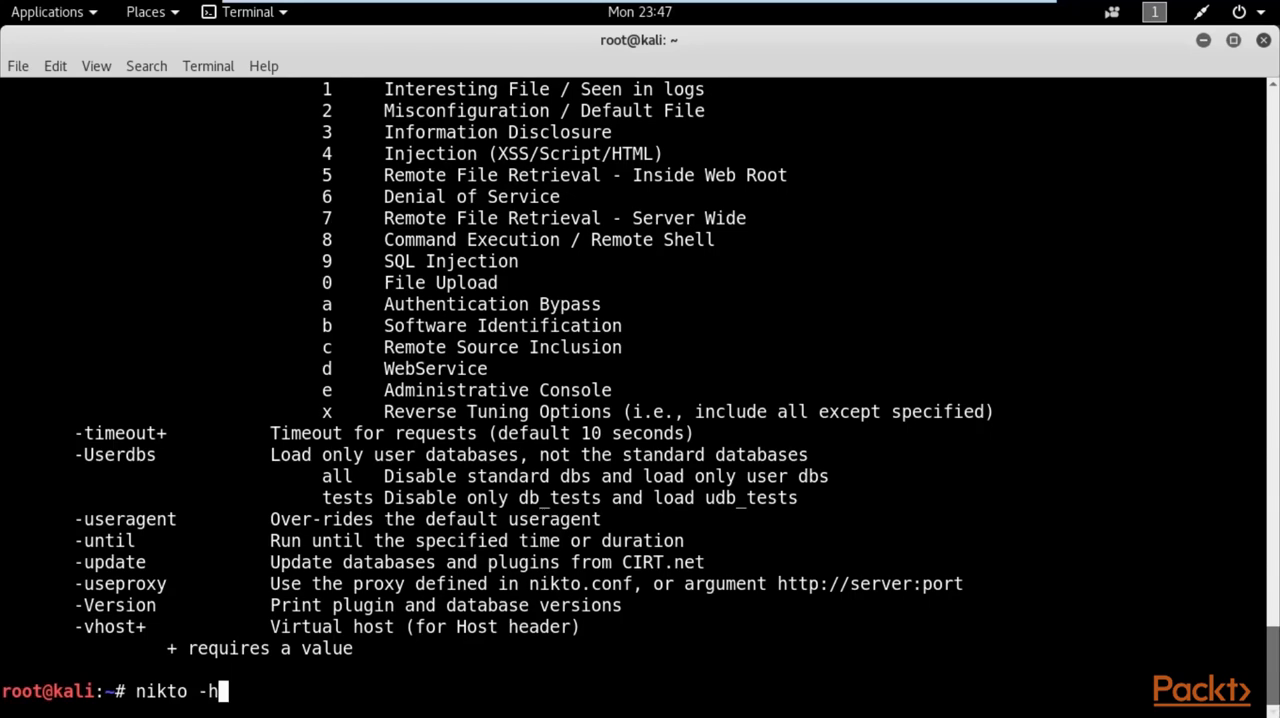
text(htt)
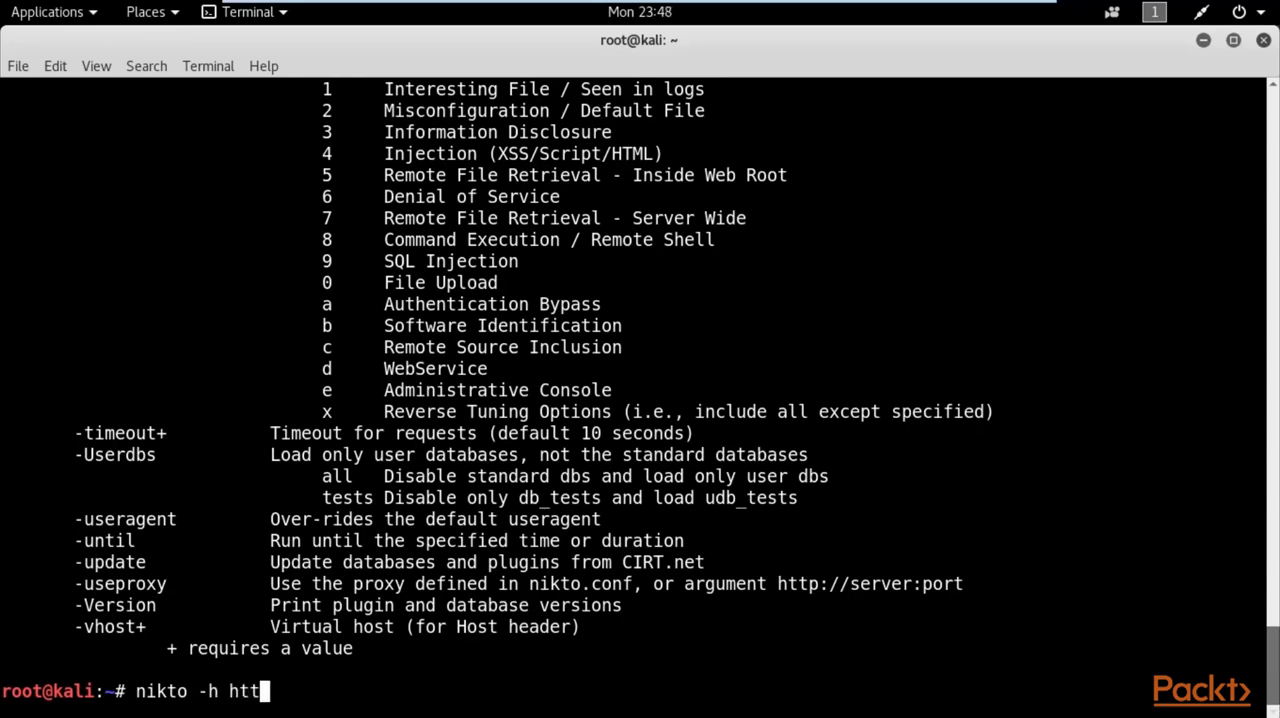
text(p:)
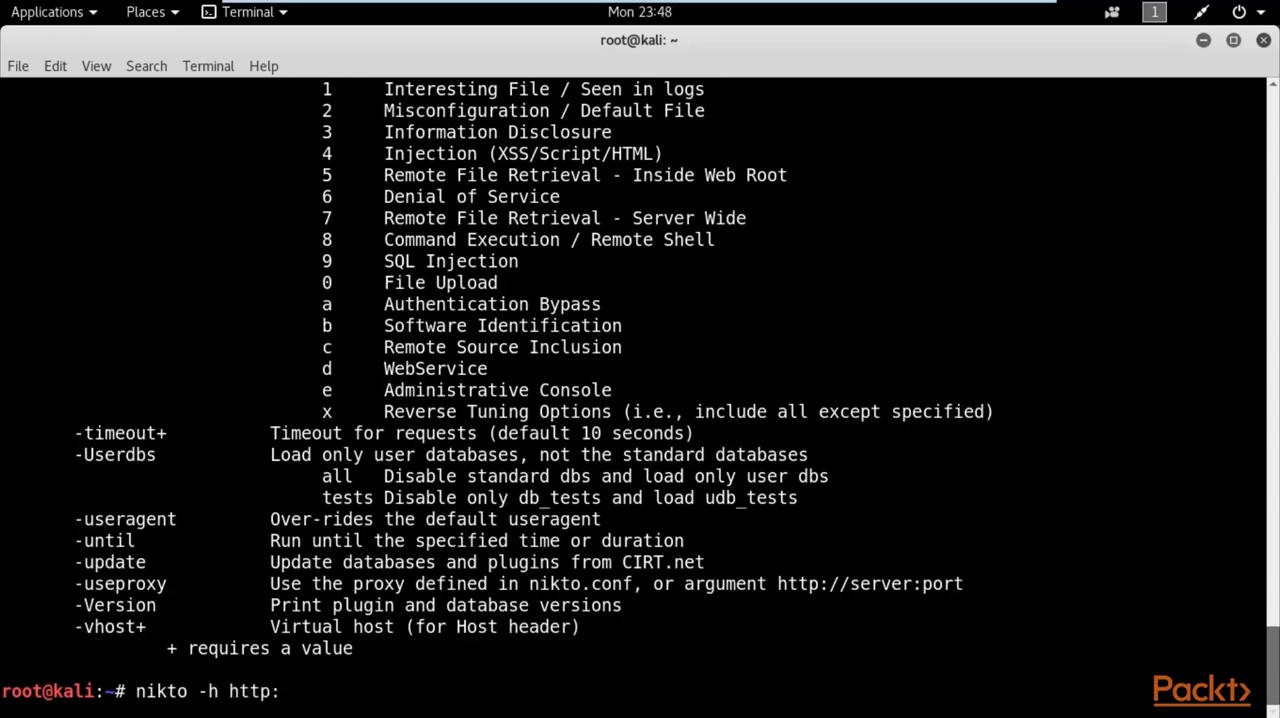
text(//)
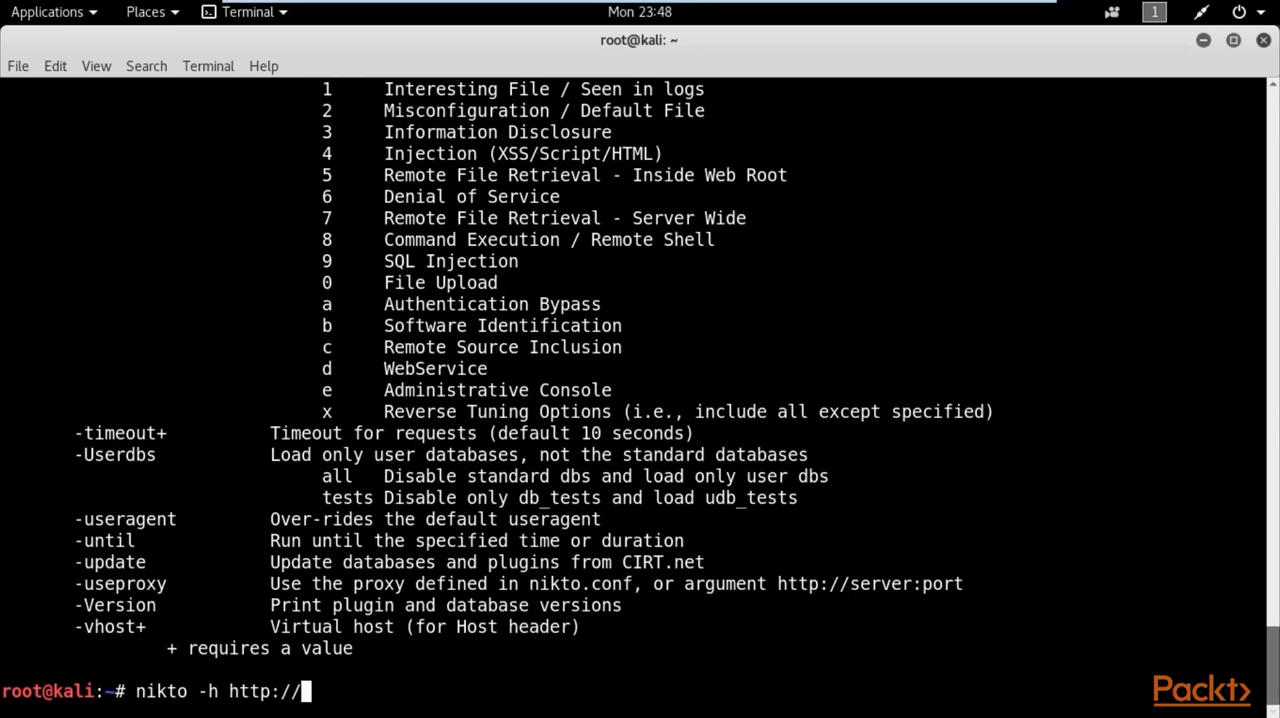
text(www)
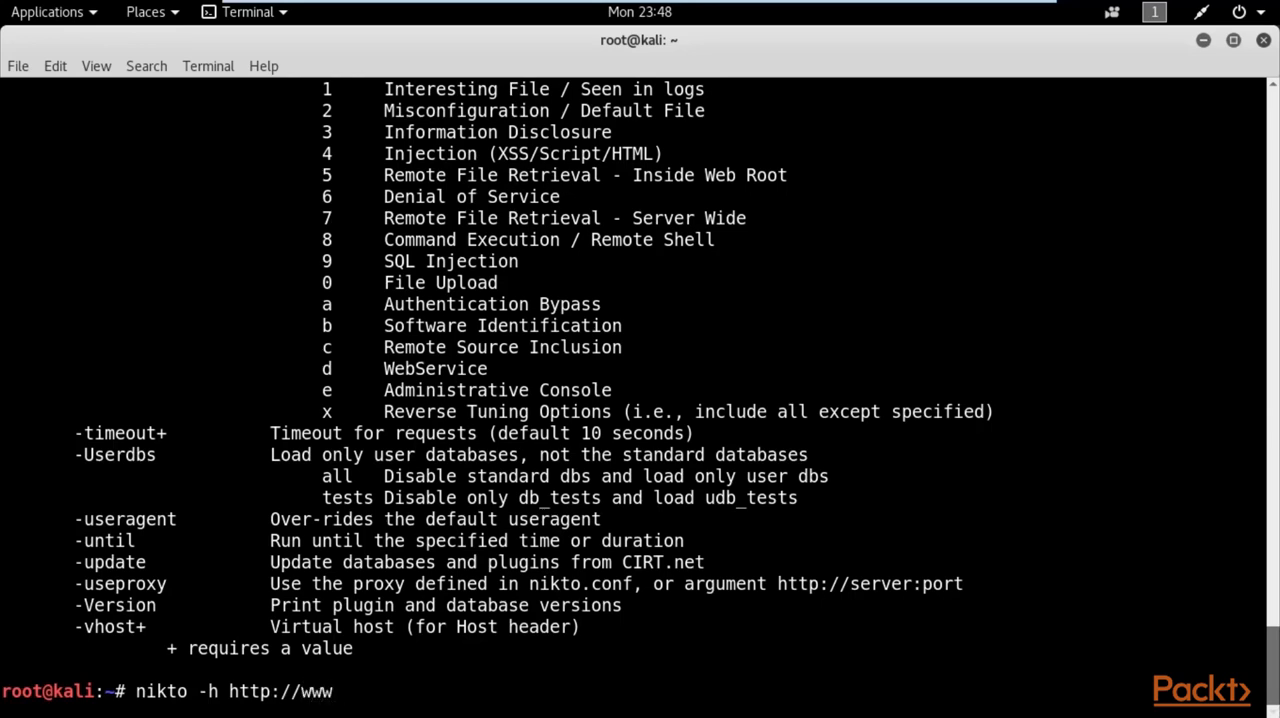
text(.)
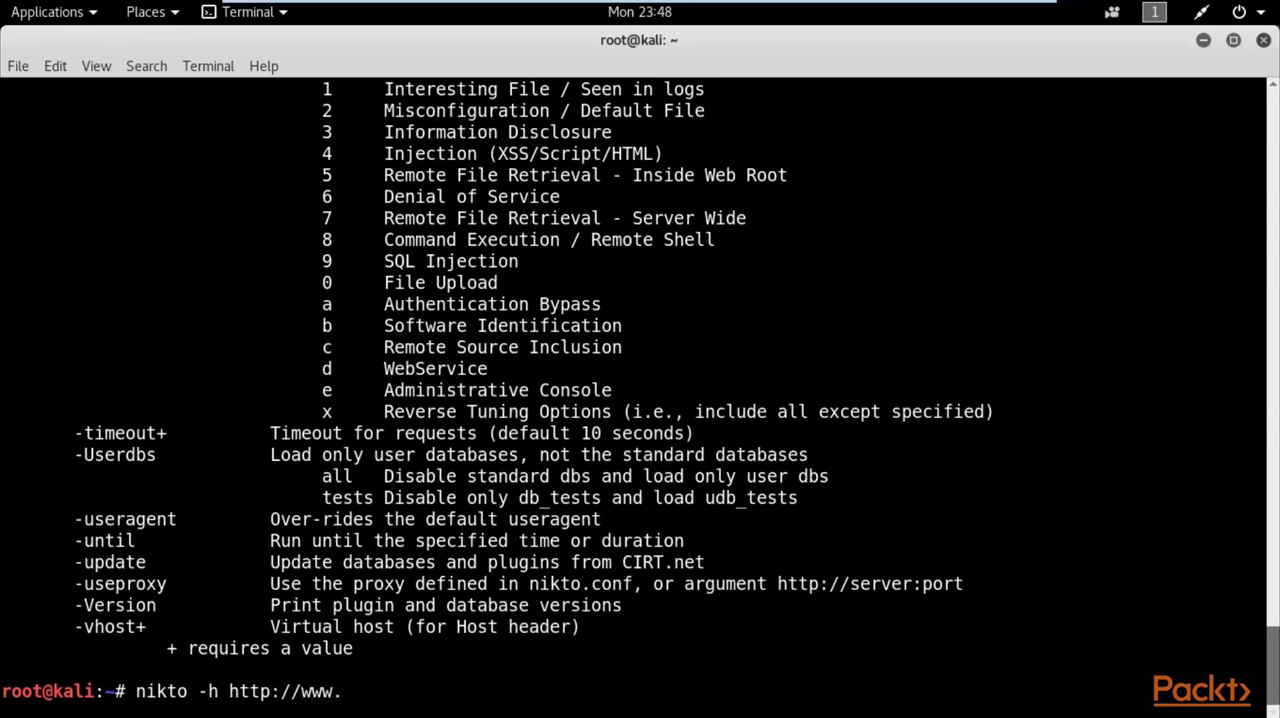
text(ch)
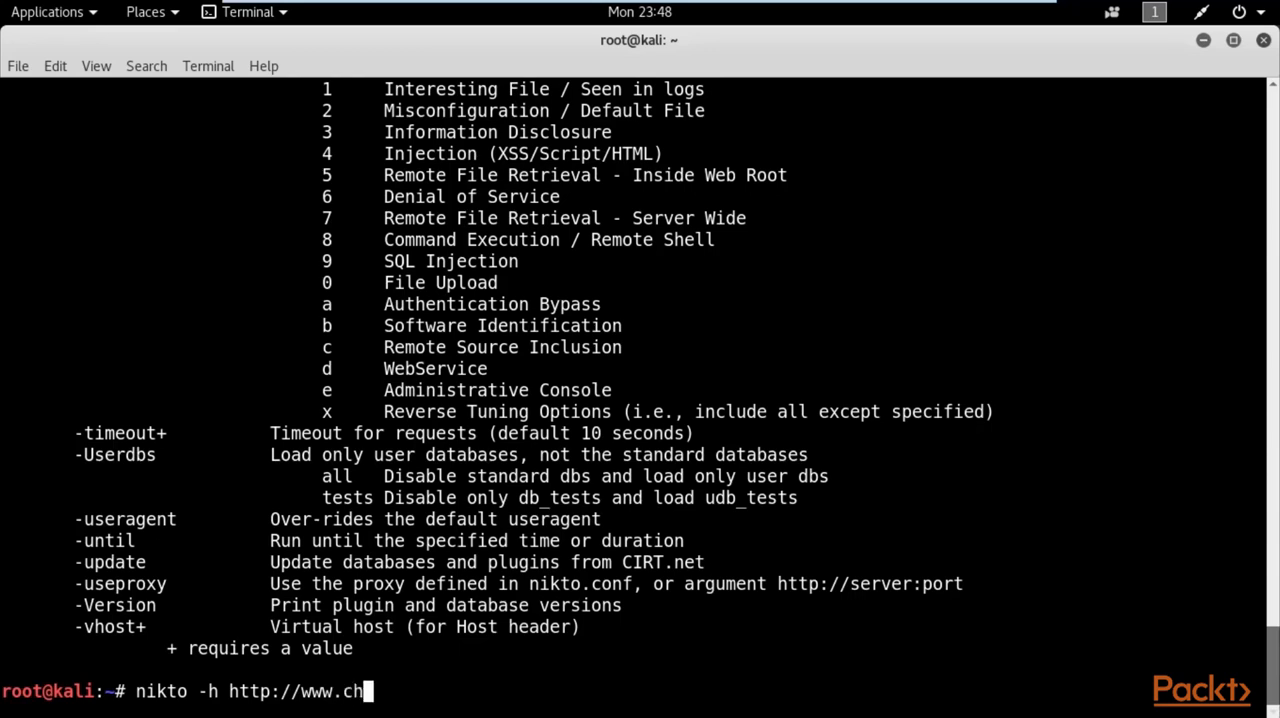
text(efori)
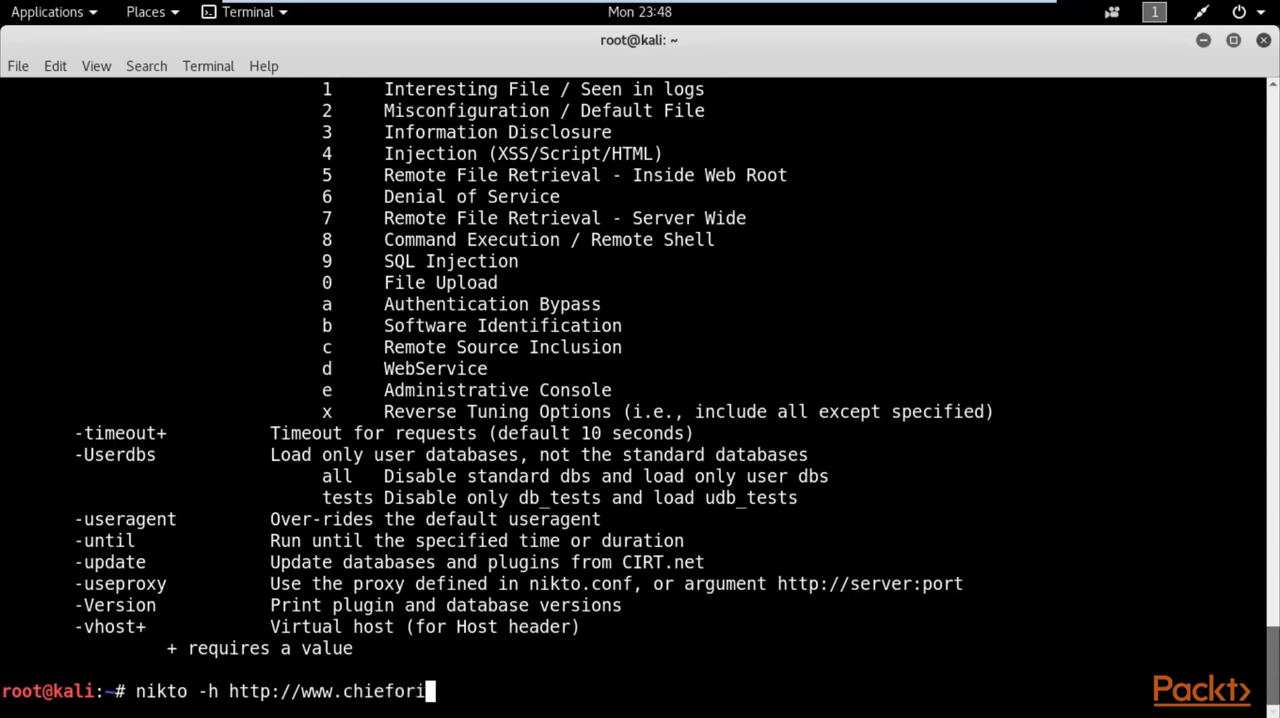
text(yano.com)
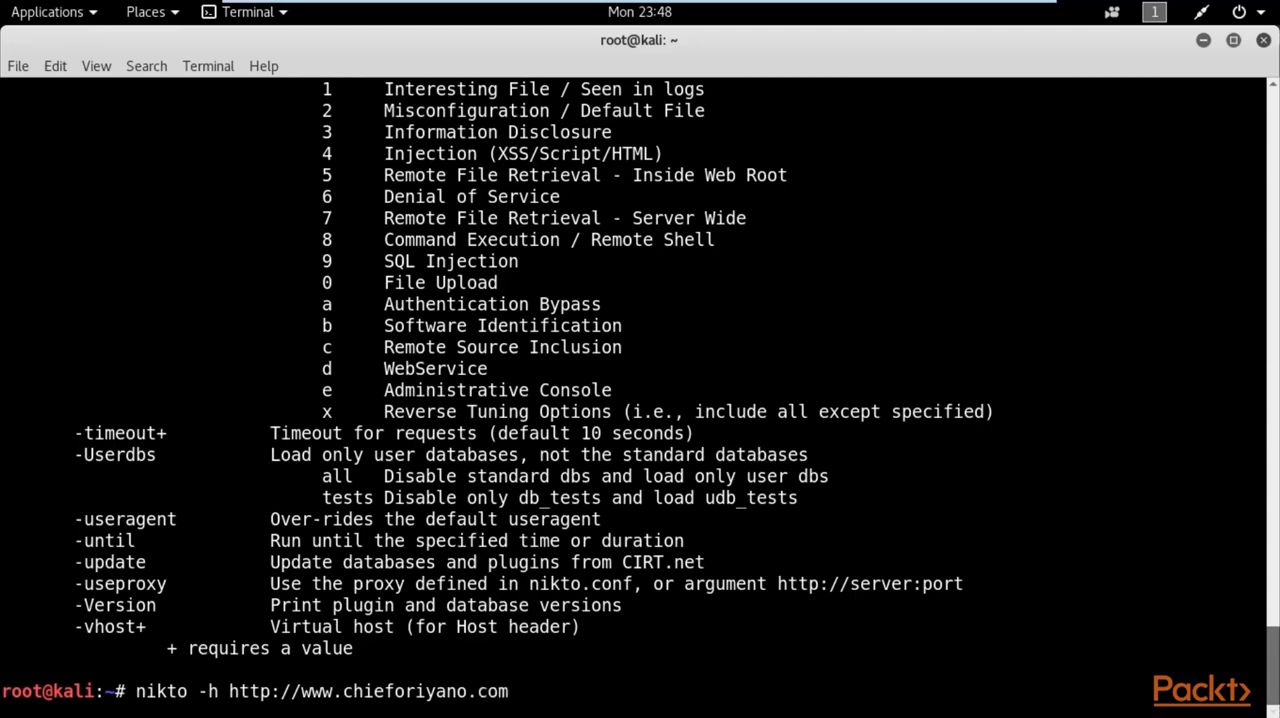
mouse_move(510, 692)
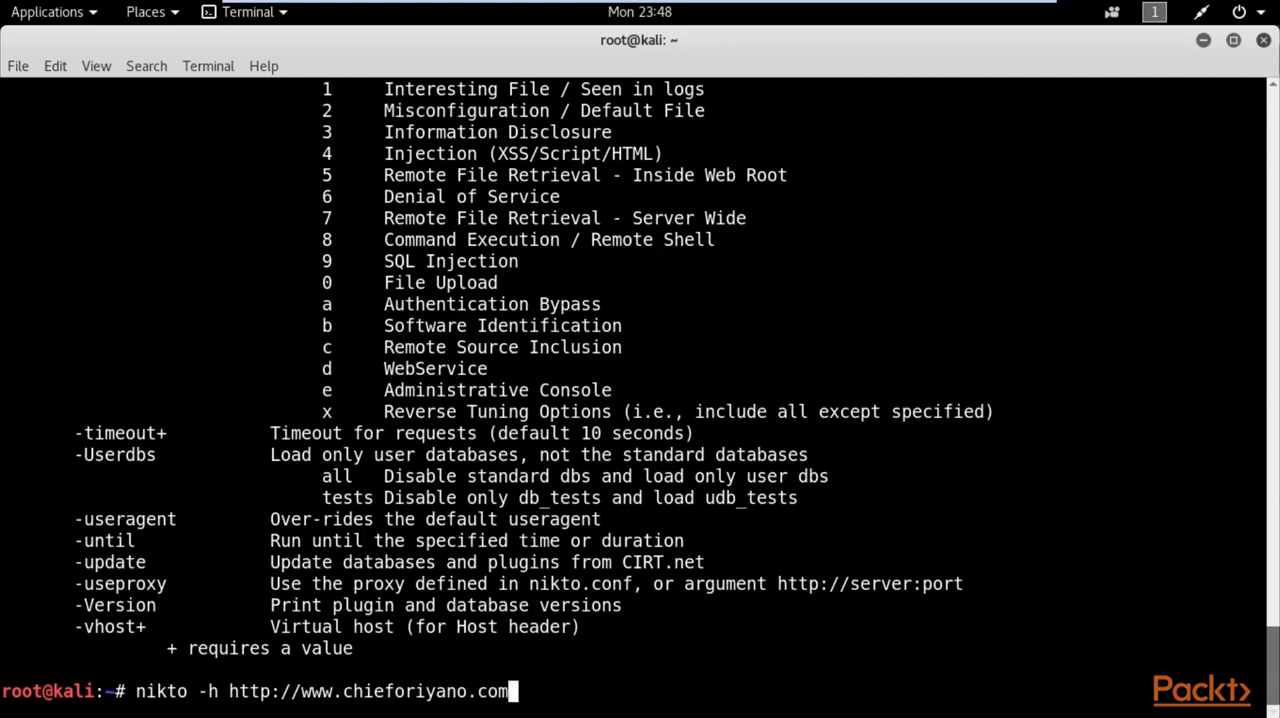
key(Return)
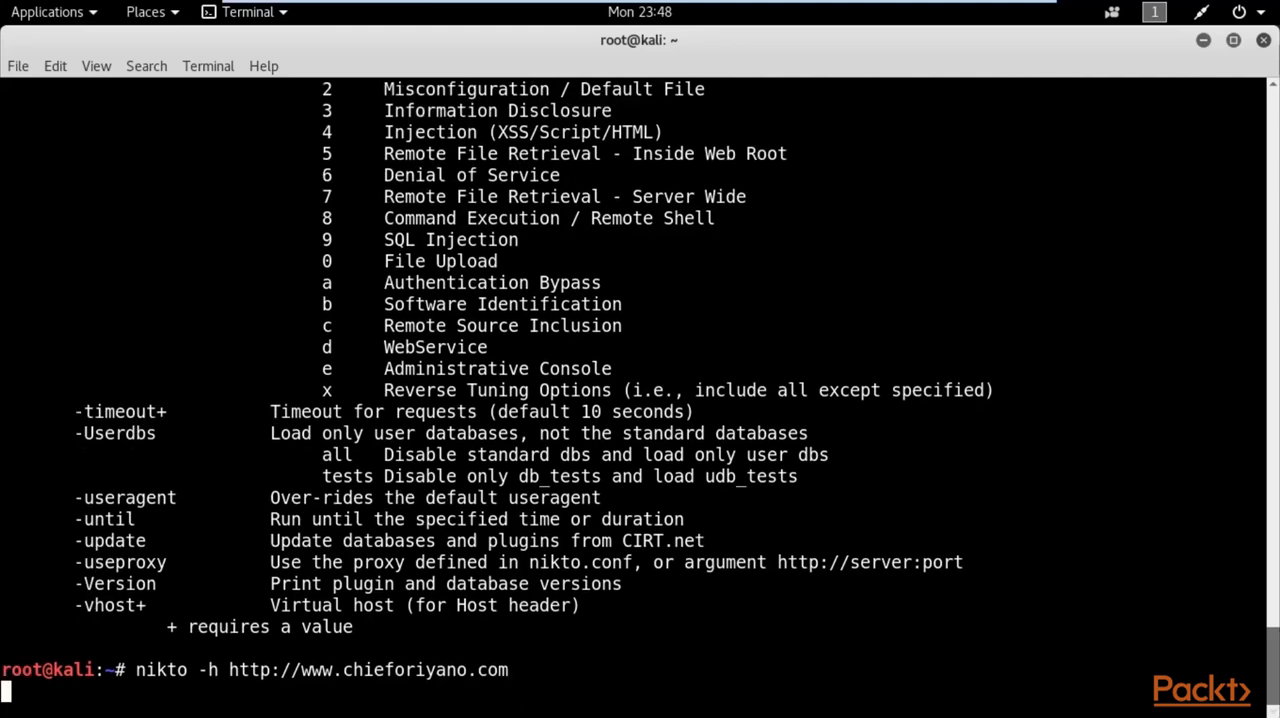
key(Return)
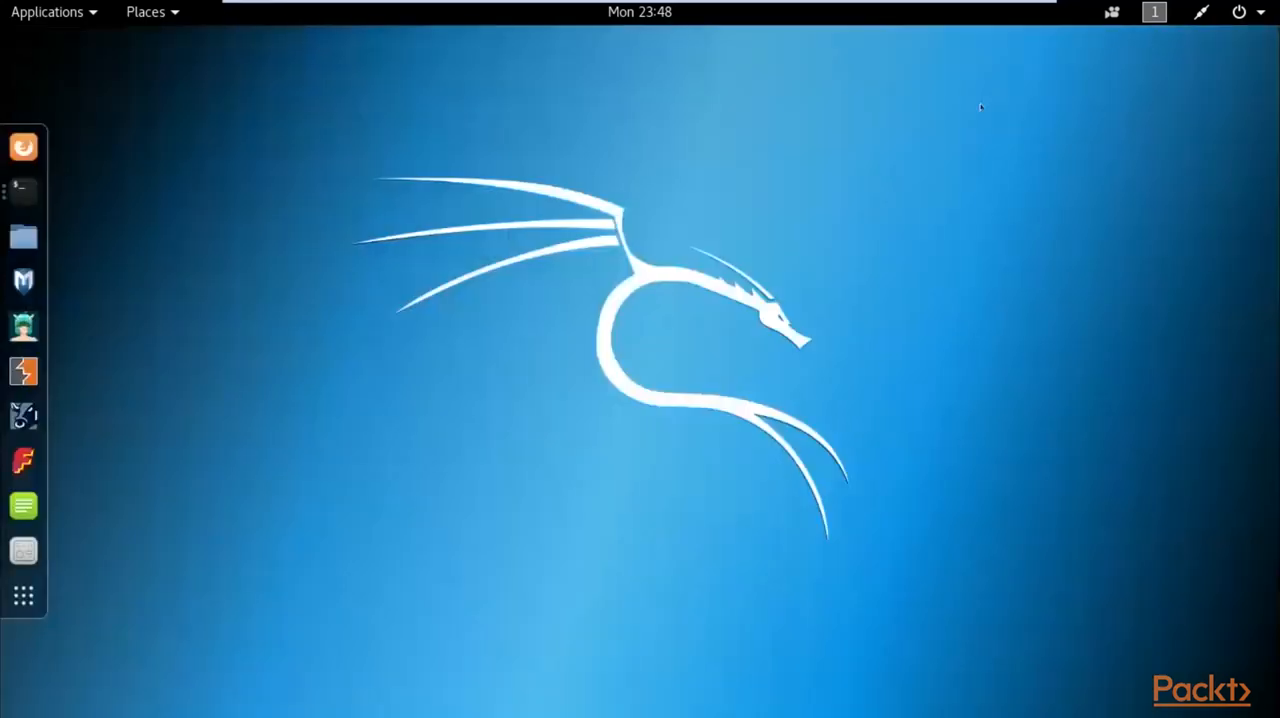
click(24, 192)
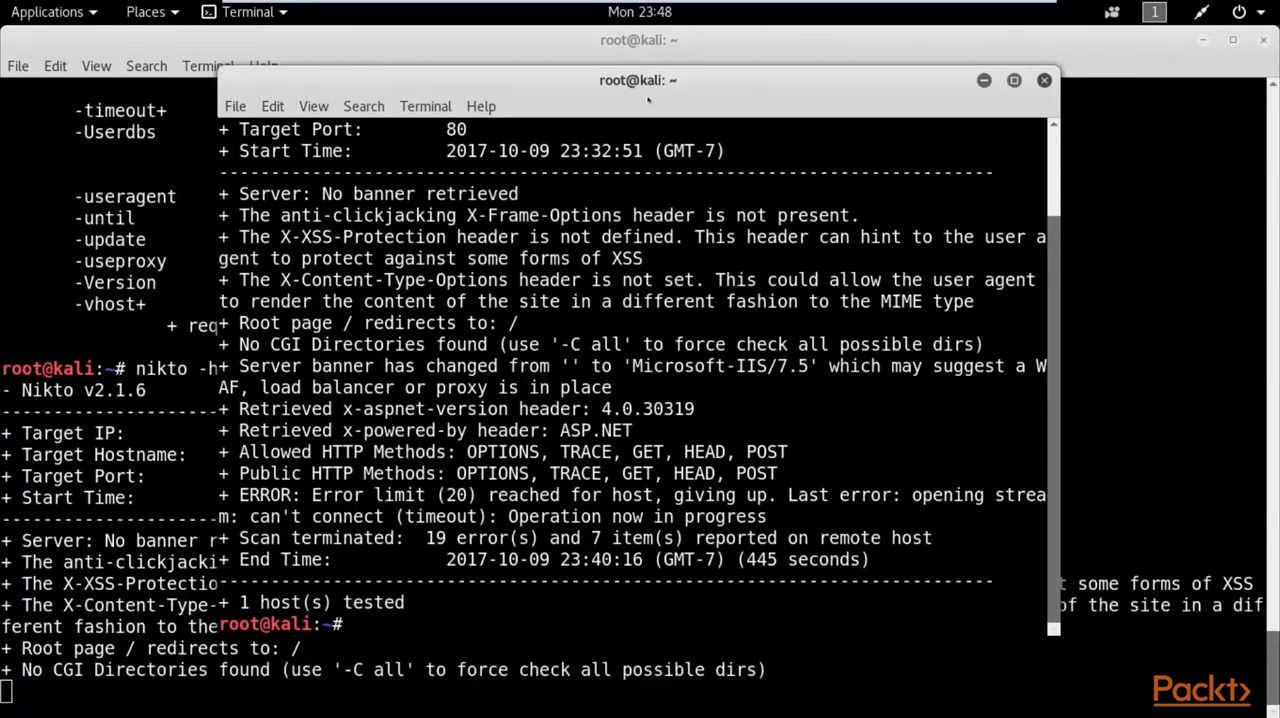
- Bring the finished scan forward showing target IP 184.168.221.32, port 80 and missing headers
click(1044, 80)
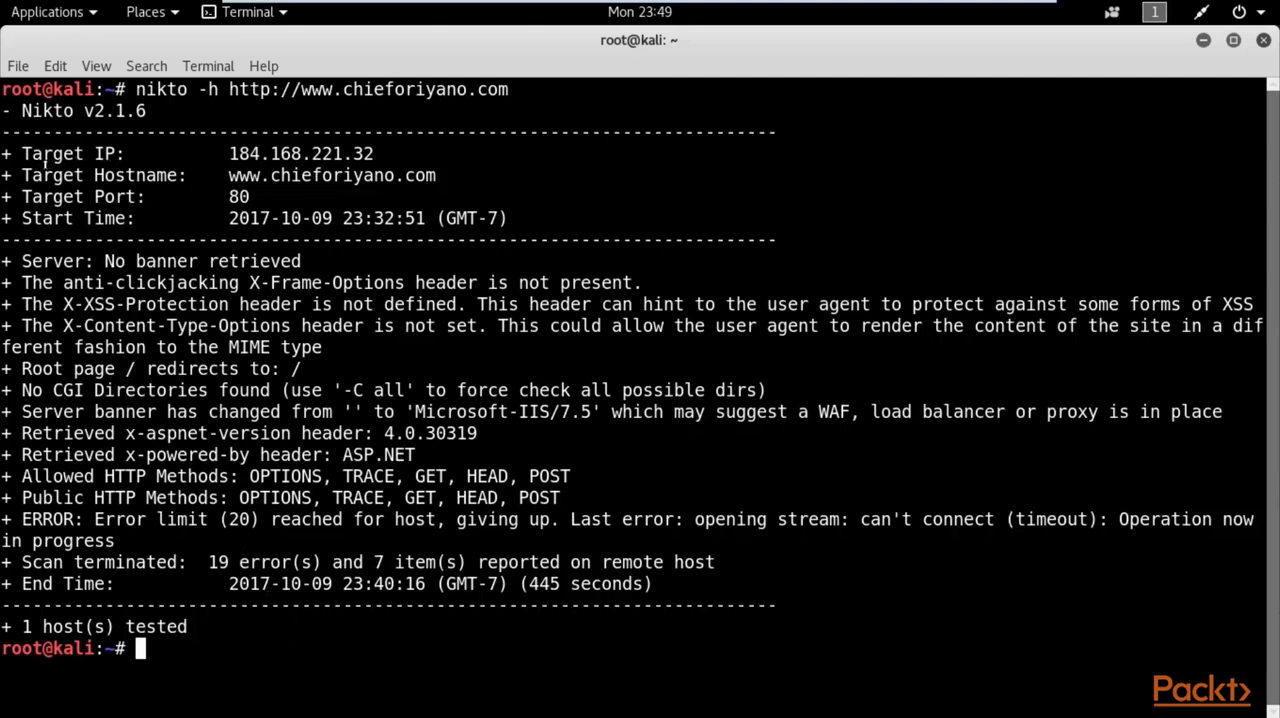
mouse_move(300, 124)
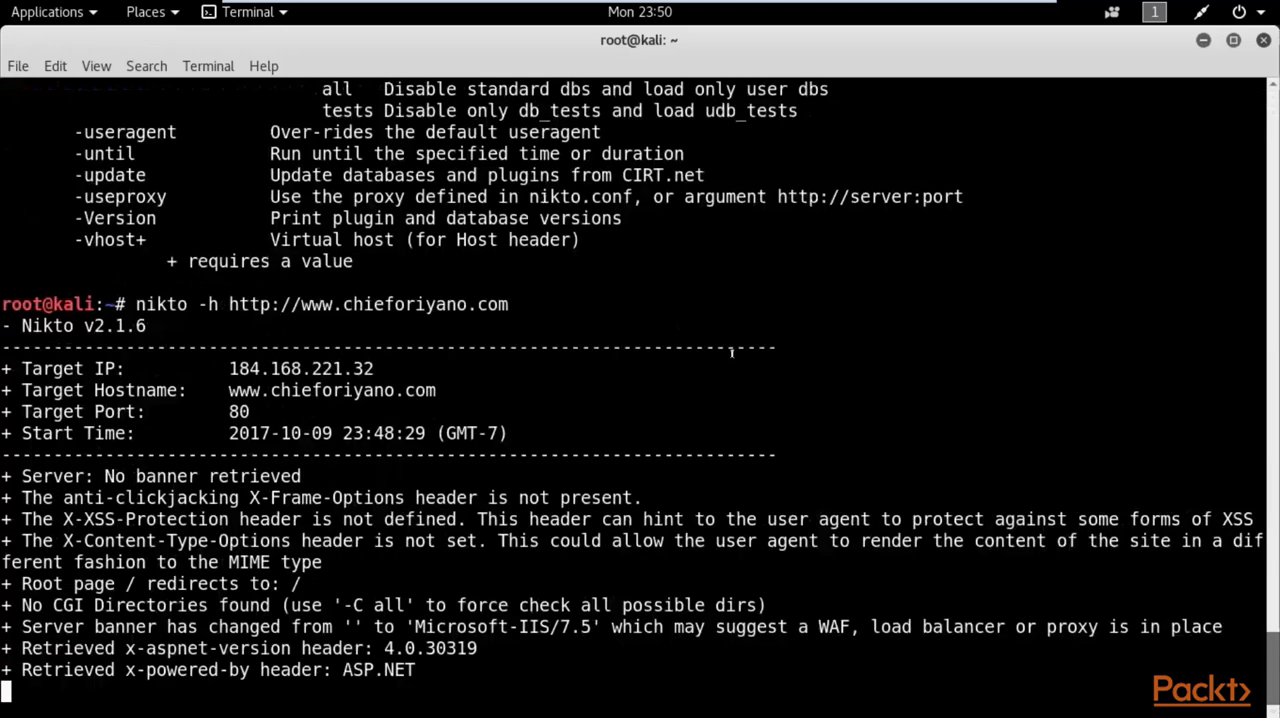
scroll(up, 3)
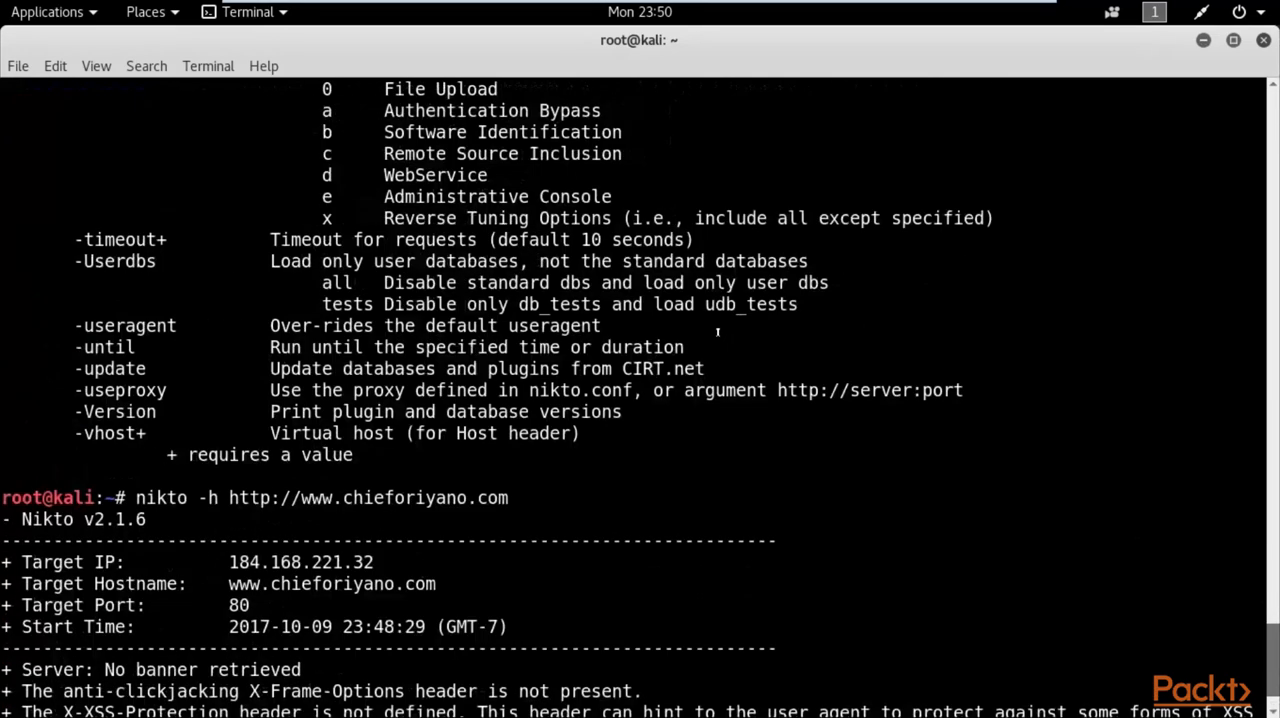
scroll(up, 3)
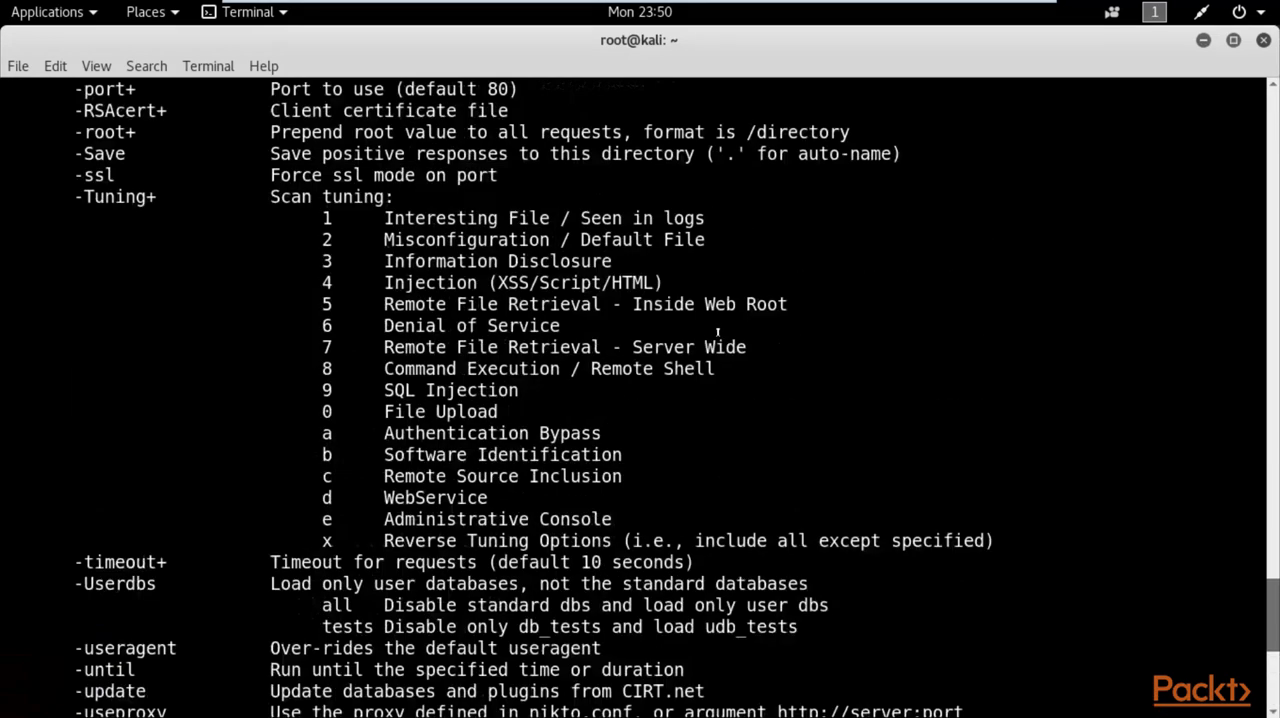
scroll(up, 3)
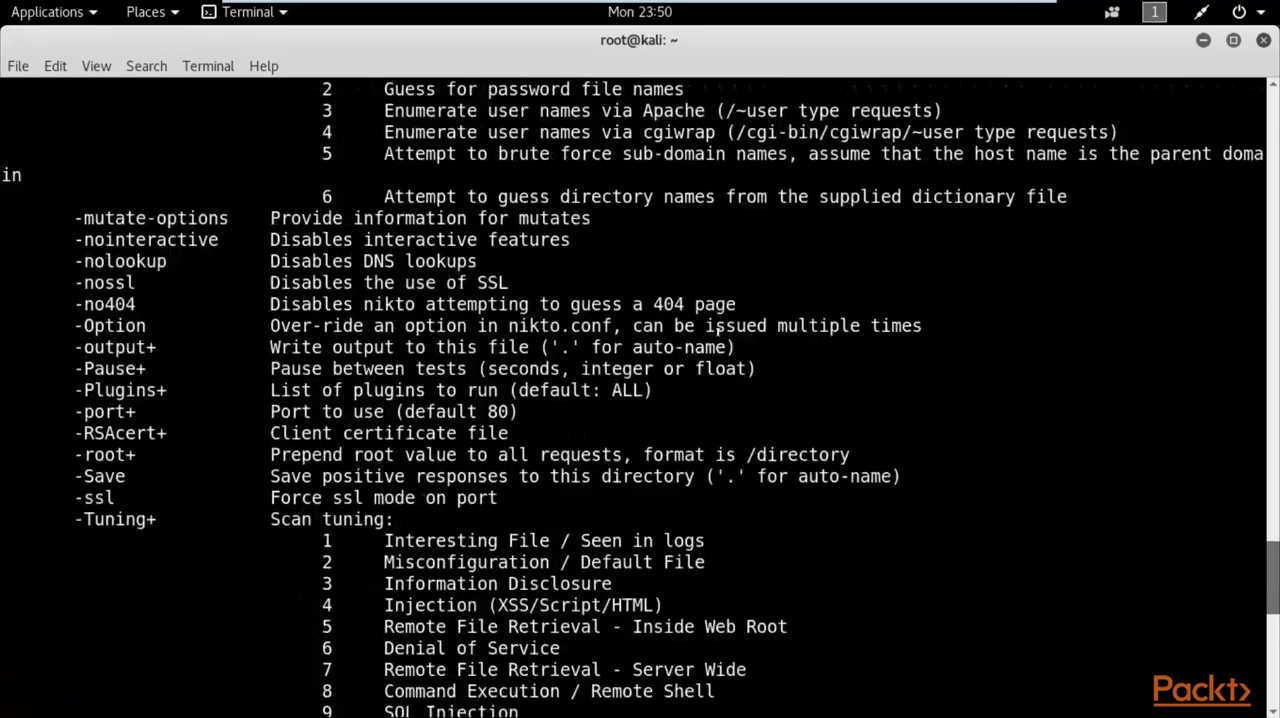
scroll(up, 3)
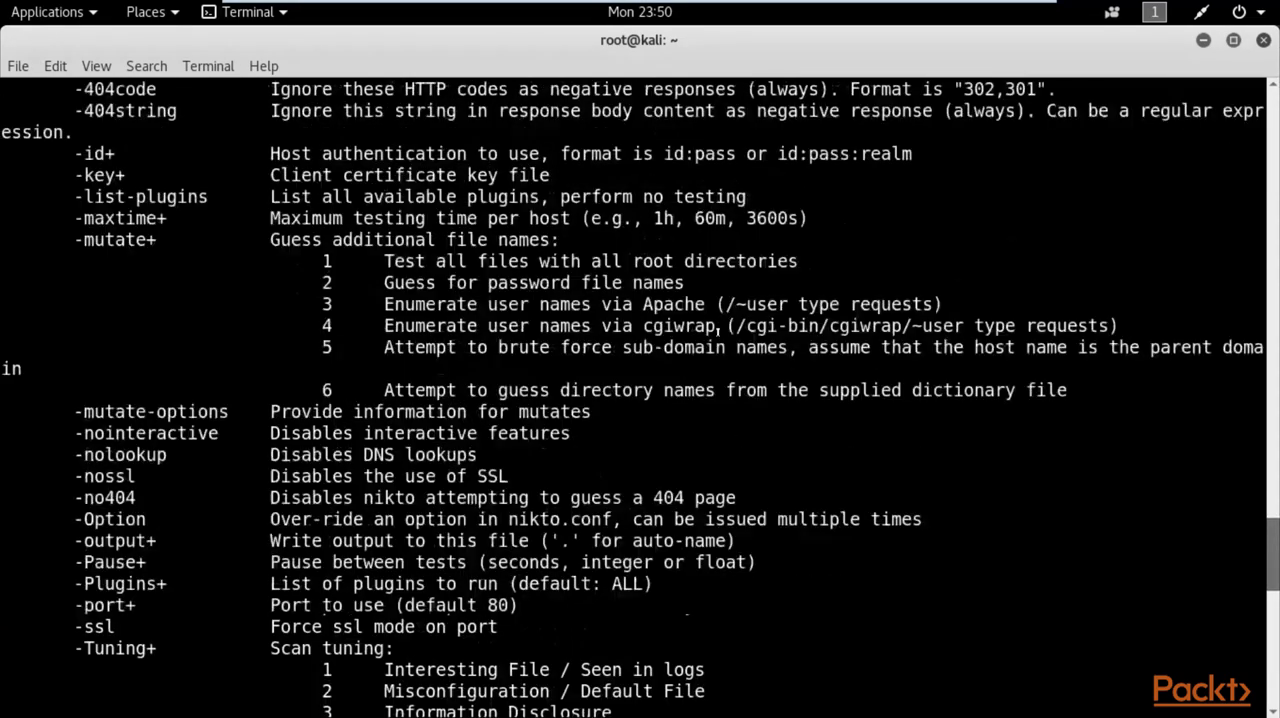
scroll(up, 3)
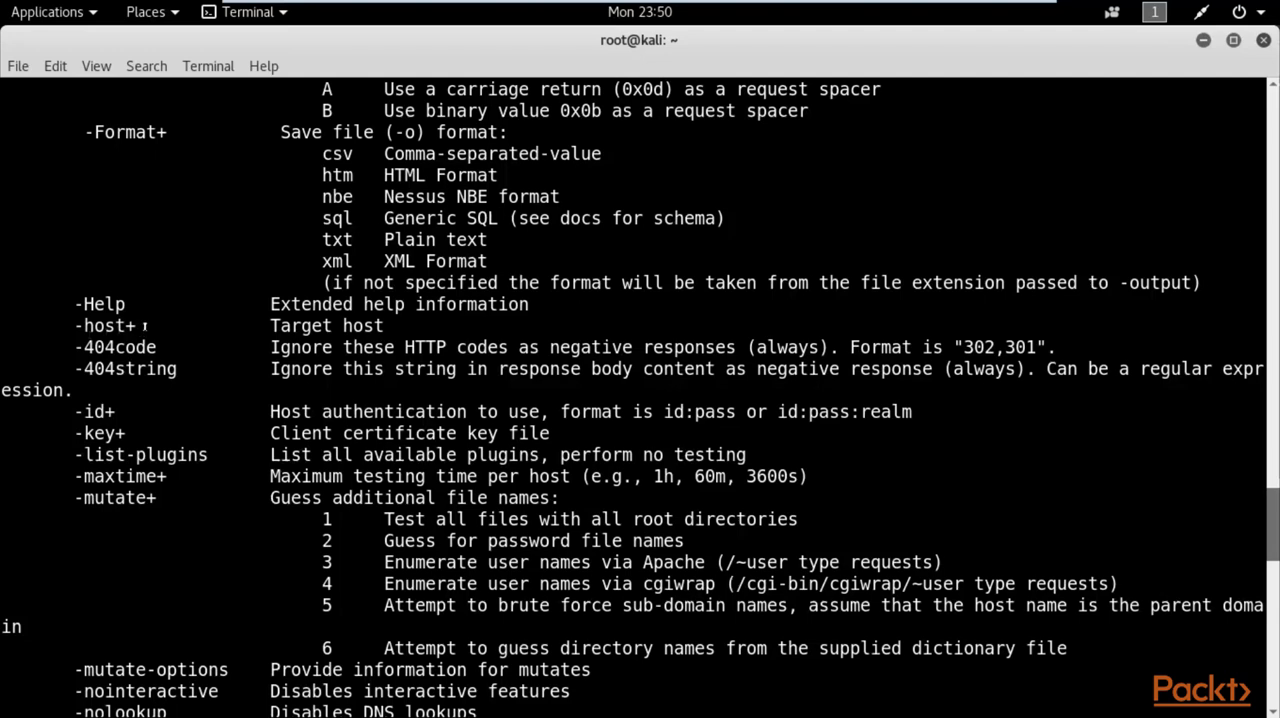
mouse_move(312, 340)
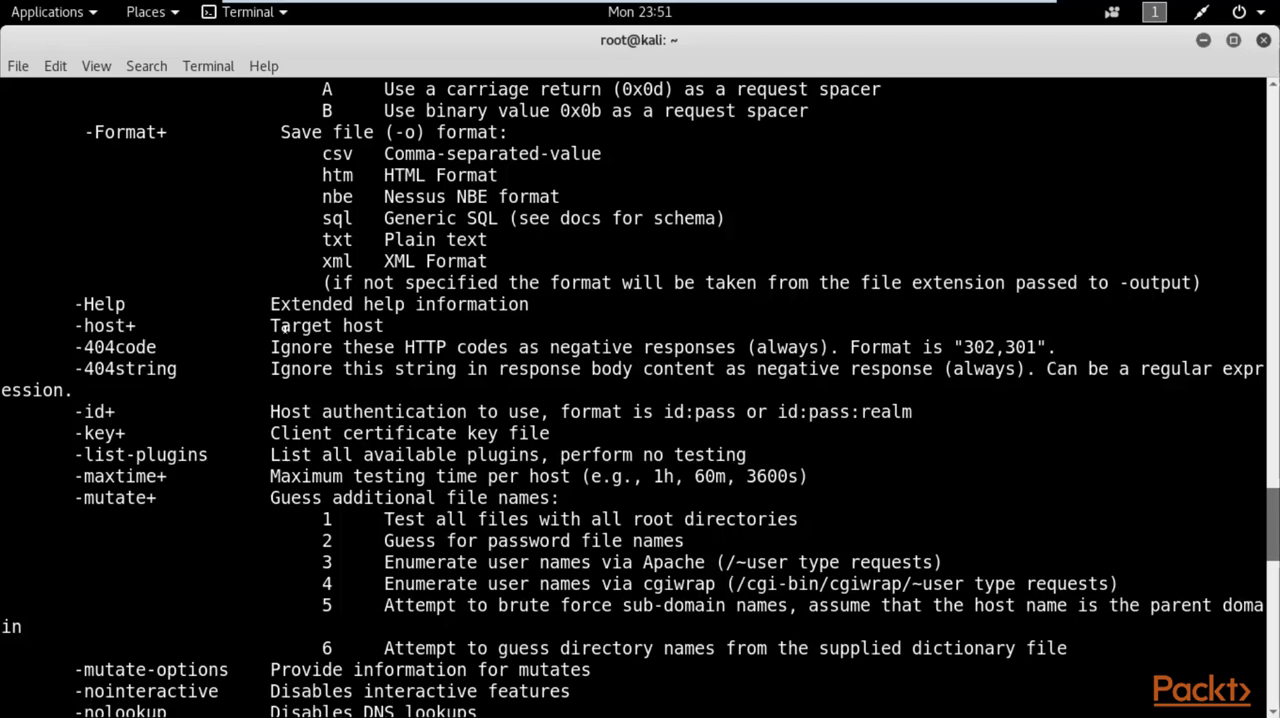
scroll(down, 3)
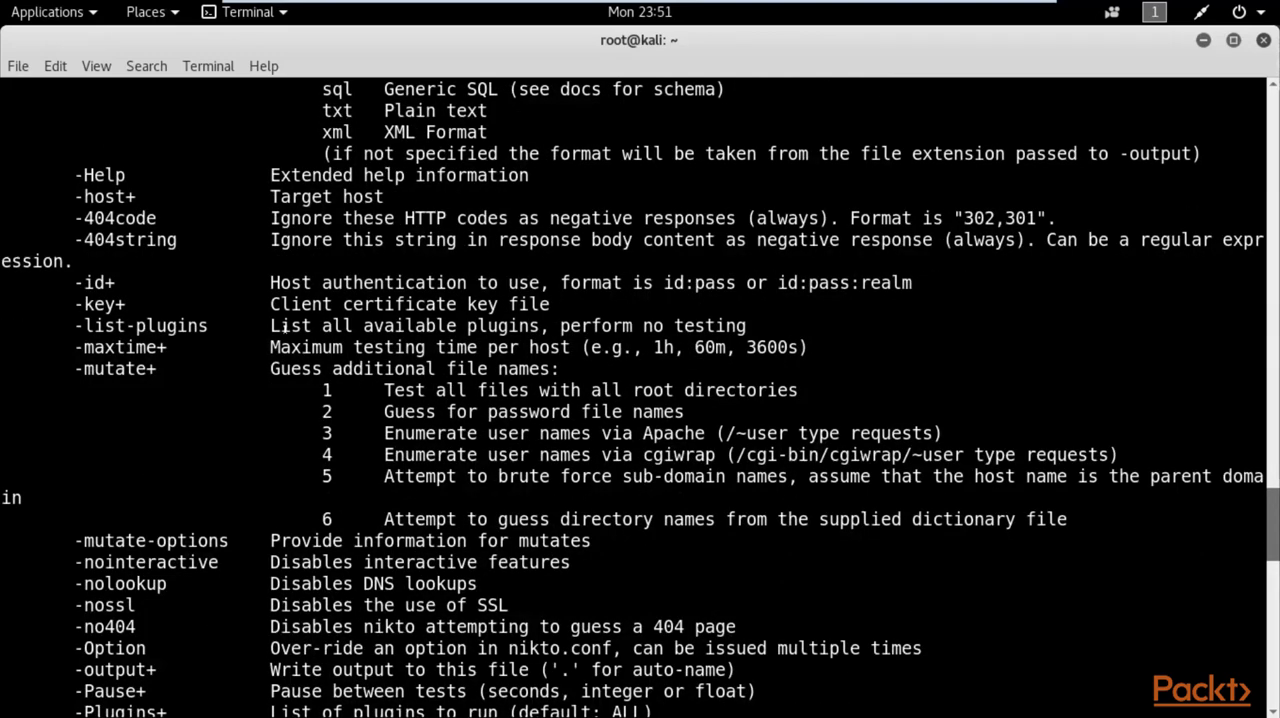
scroll(down, 3)
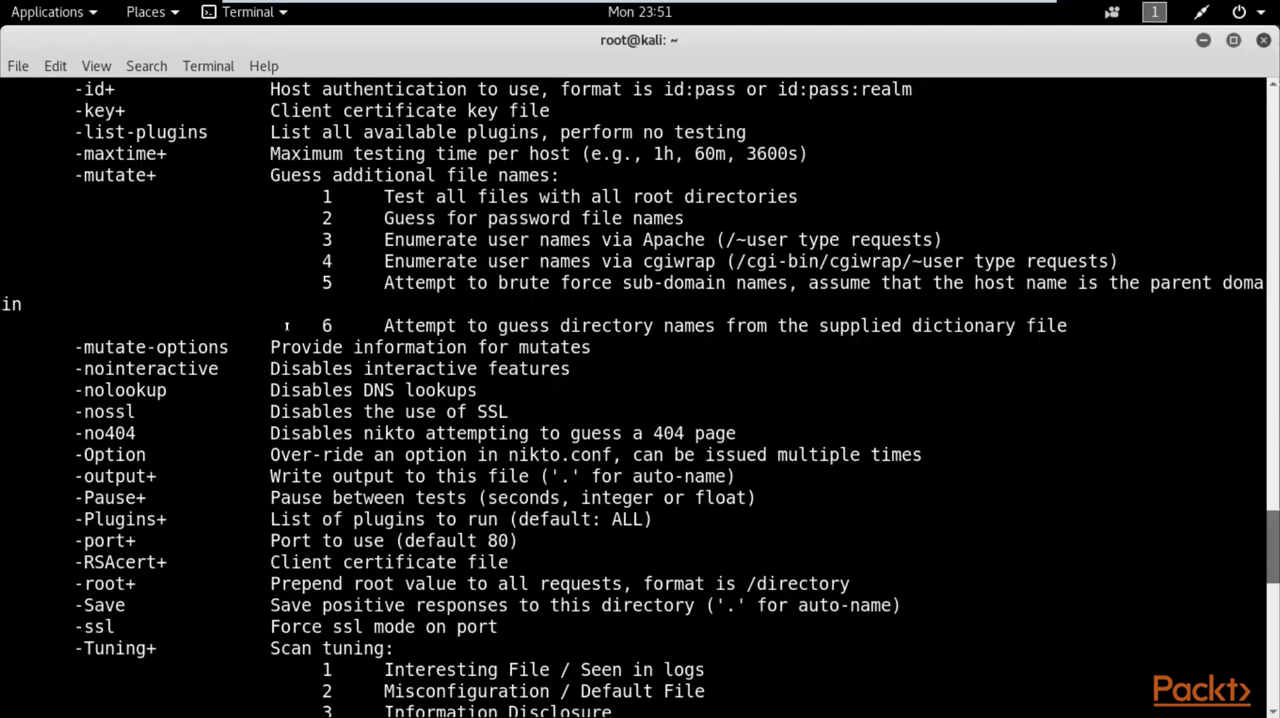
scroll(down, 3)
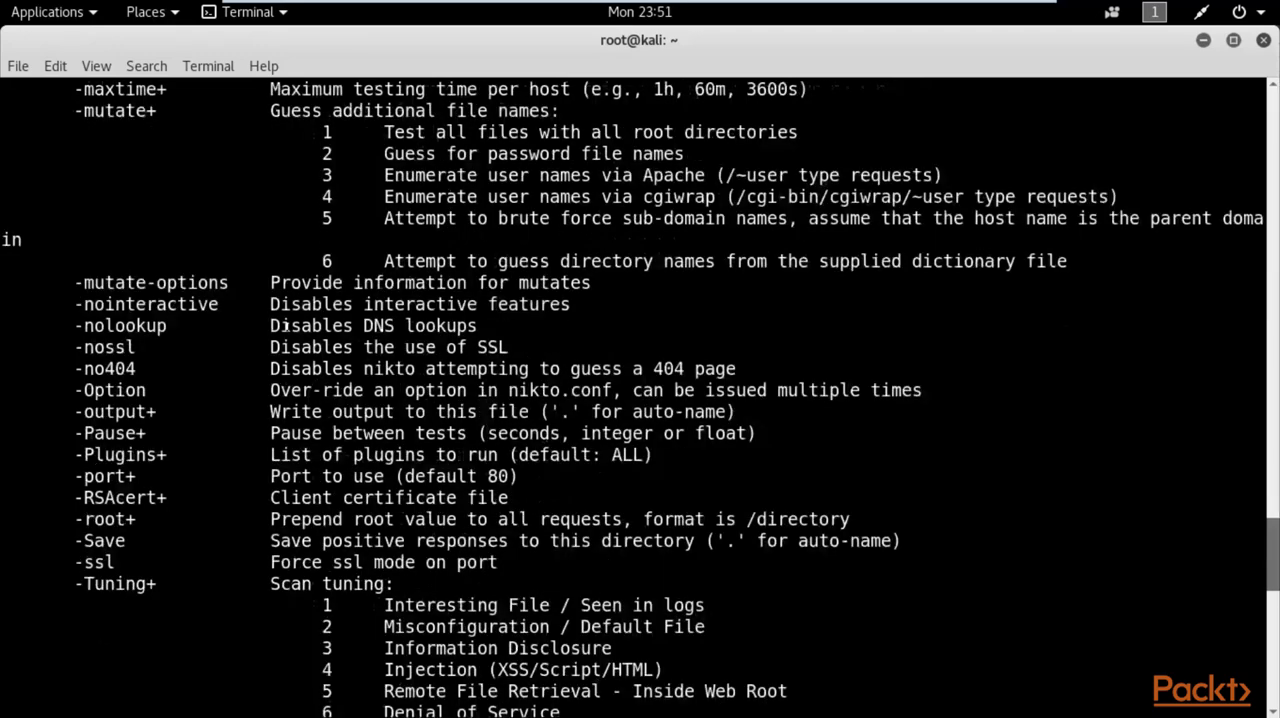